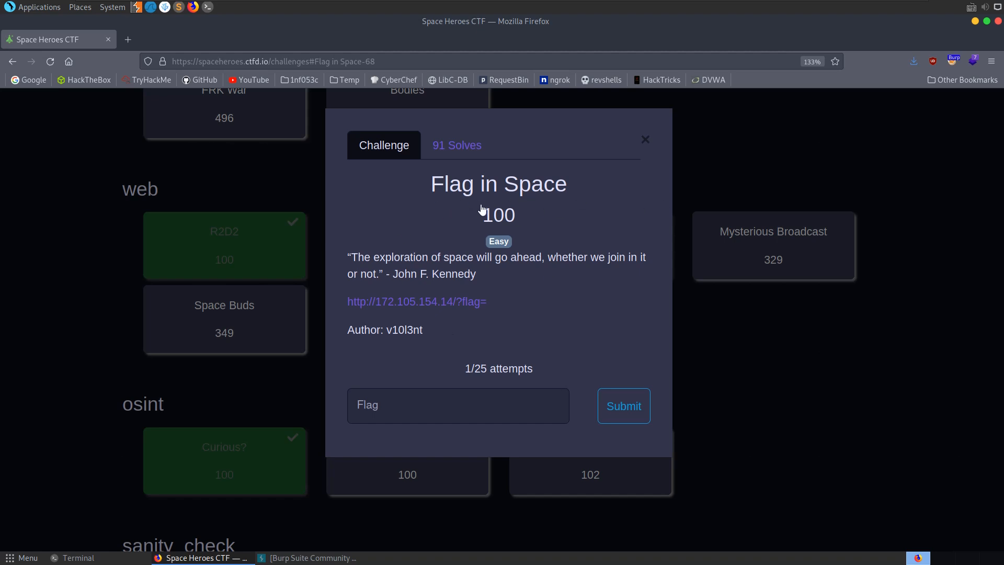
{"action": "mouse_move", "coordinate": [273, 75]}
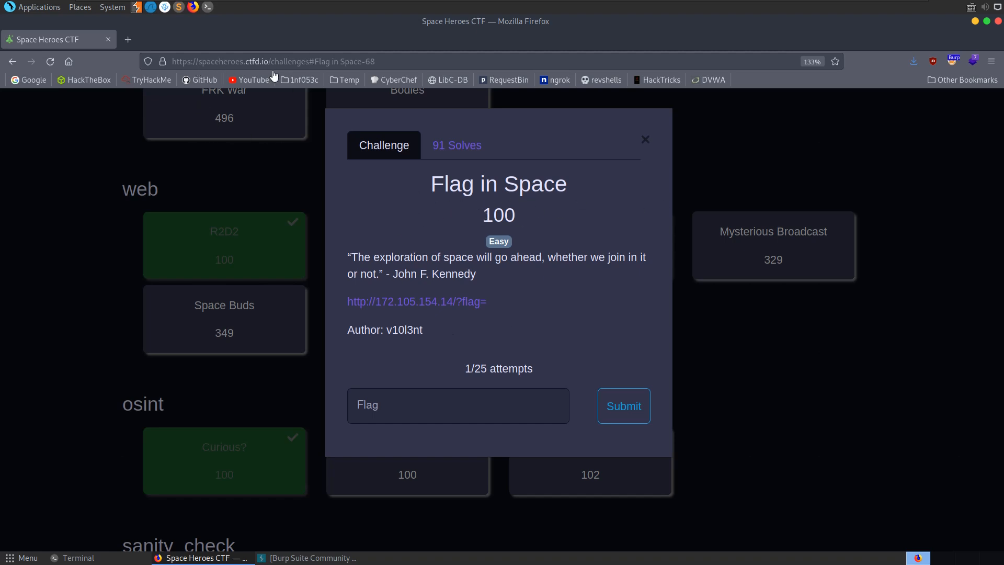
{"action": "mouse_move", "coordinate": [416, 301]}
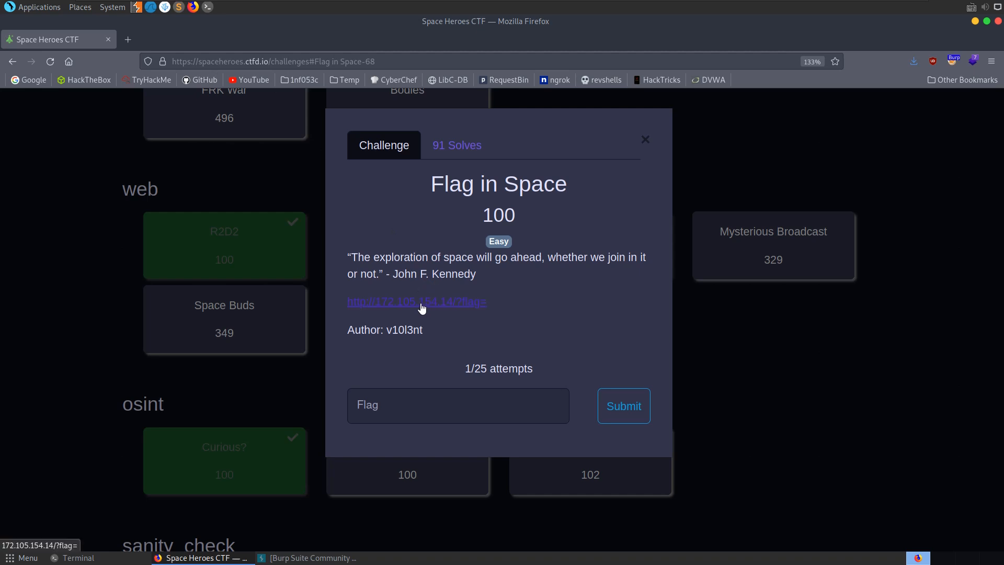
Follow the challenge link to the ?flag= page and scroll through its empty grid
{"action": "left_click", "coordinate": [415, 301]}
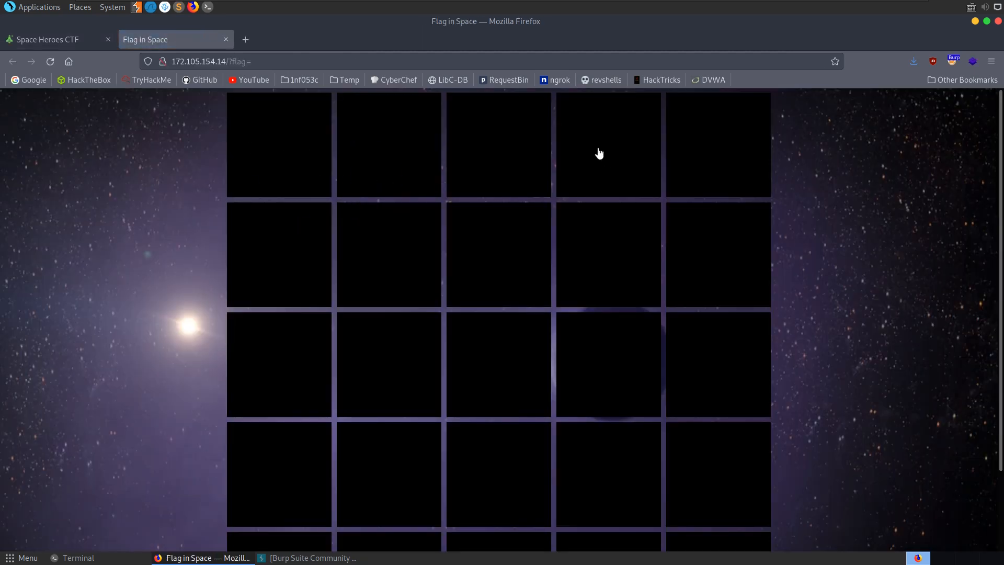
{"action": "scroll", "scroll_direction": "down", "scroll_amount": 3}
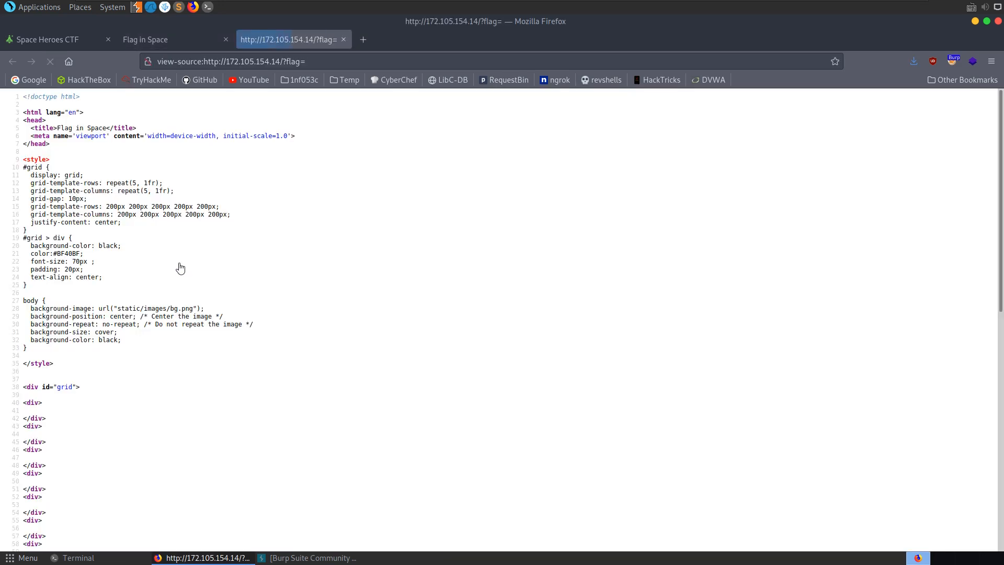
{"action": "scroll", "scroll_direction": "down", "scroll_amount": 3}
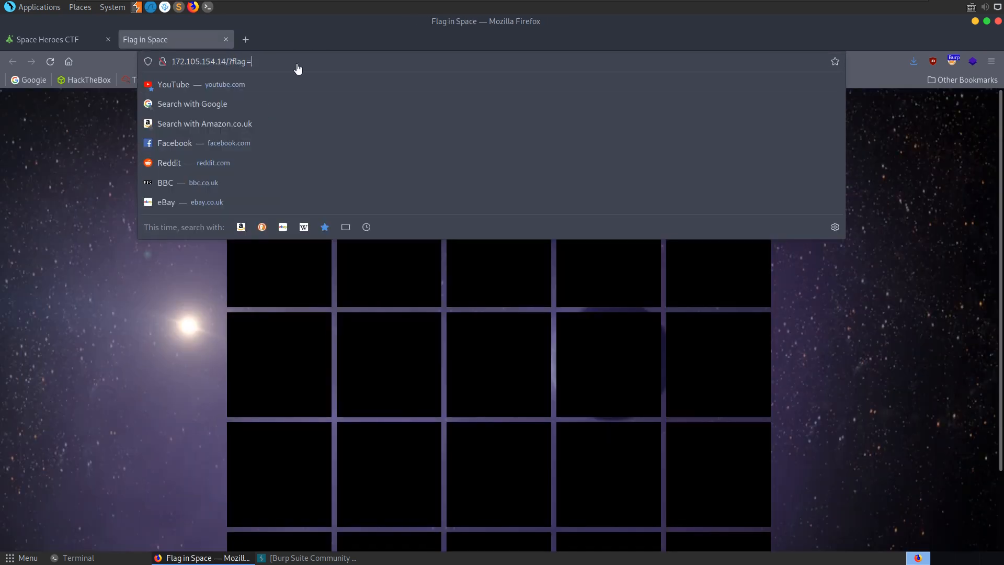
{"action": "mouse_move", "coordinate": [332, 60]}
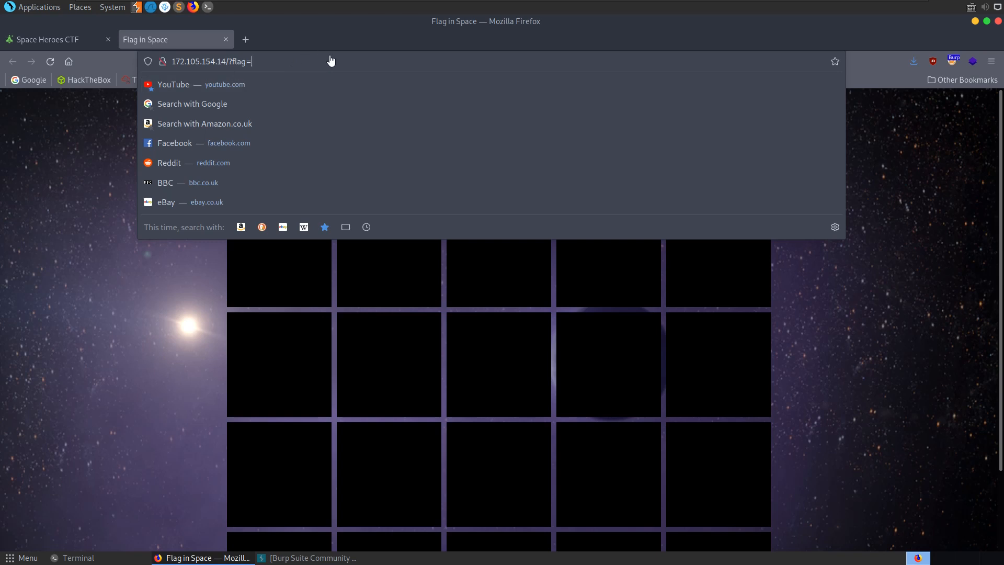
Load the page with flag=shctf{ appended to the URL so the grid shows s, h, c, t, f, {
{"action": "type", "text": "/etc/"}
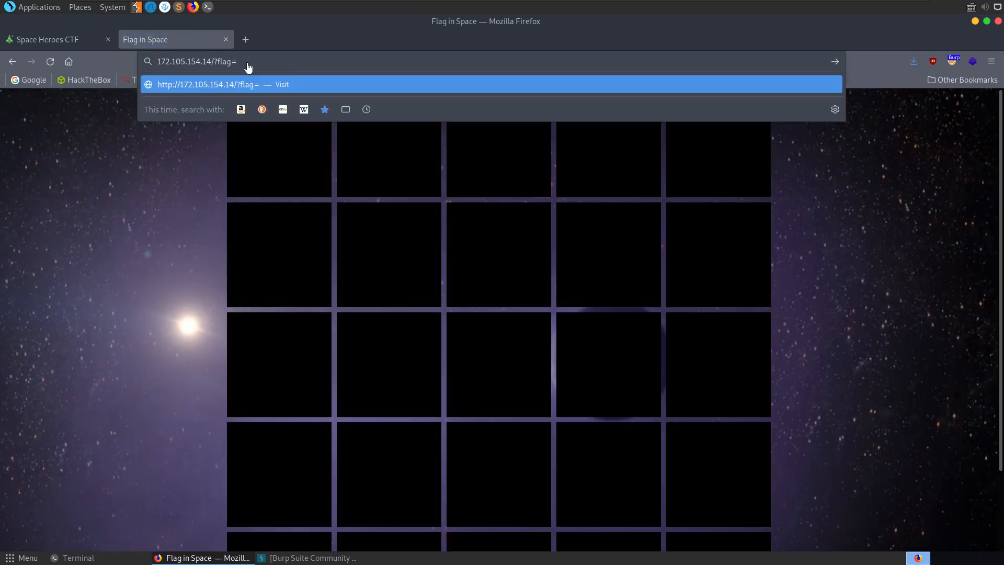
{"action": "mouse_move", "coordinate": [256, 67]}
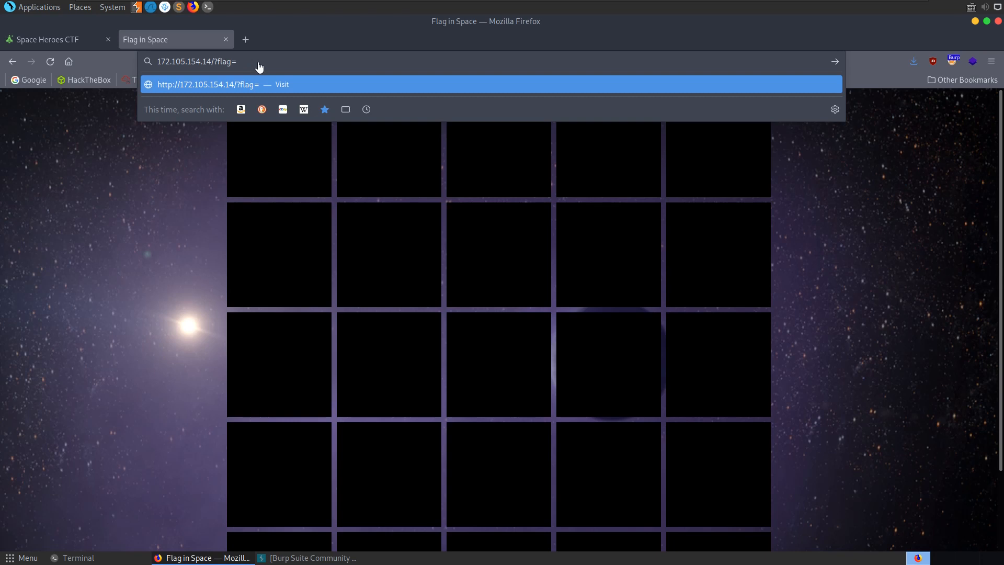
{"action": "type", "text": "sh"}
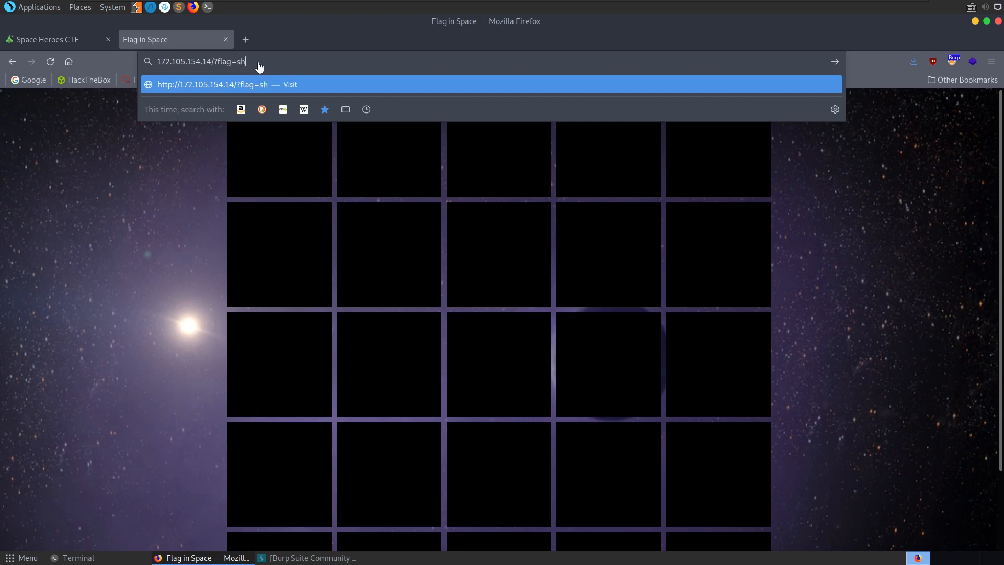
{"action": "key", "text": "Return"}
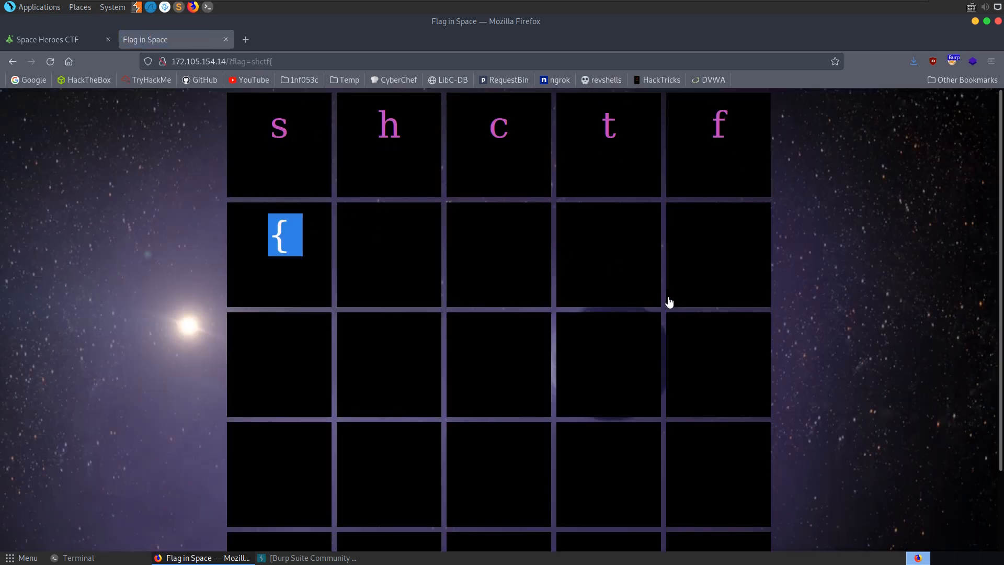
{"action": "mouse_move", "coordinate": [307, 247]}
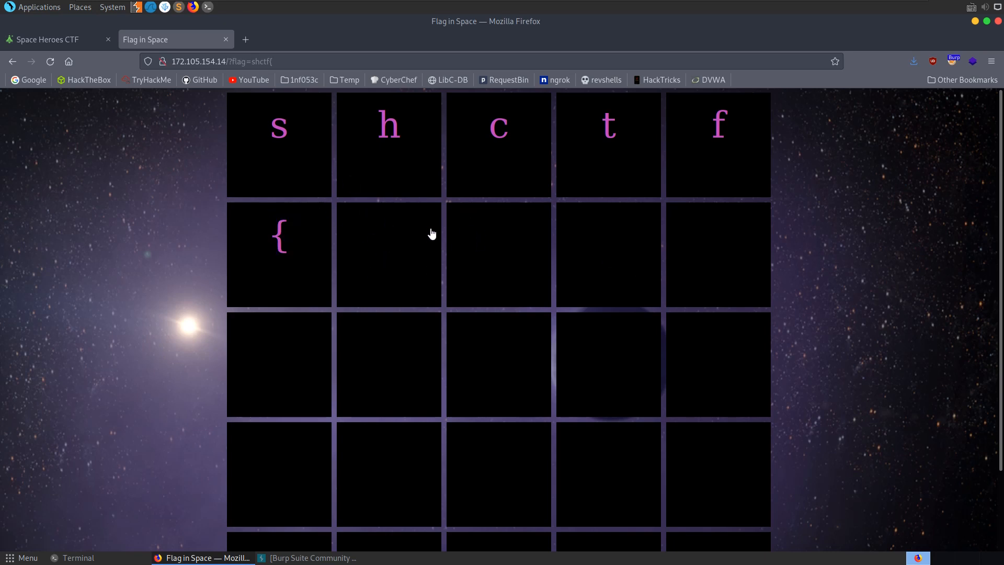
Dismiss the address bar suggestions and bring the terminal to the front
{"action": "left_click", "coordinate": [221, 61]}
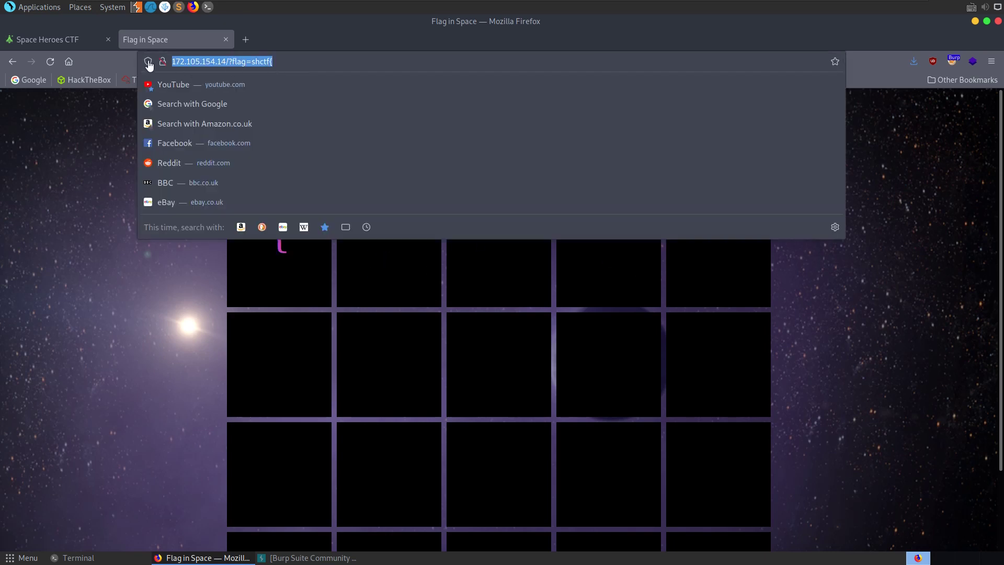
{"action": "key", "text": "Return"}
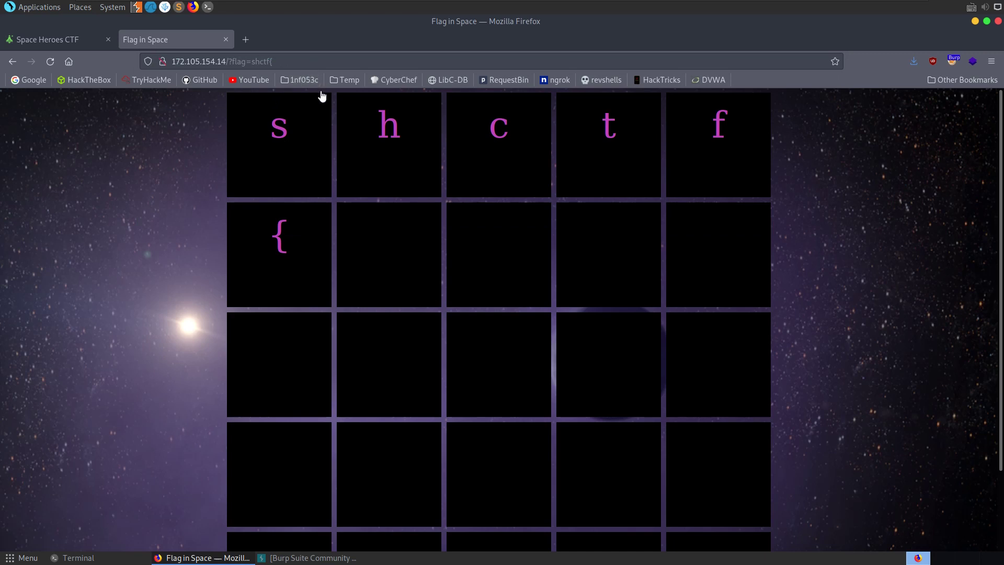
{"action": "left_click", "coordinate": [78, 557]}
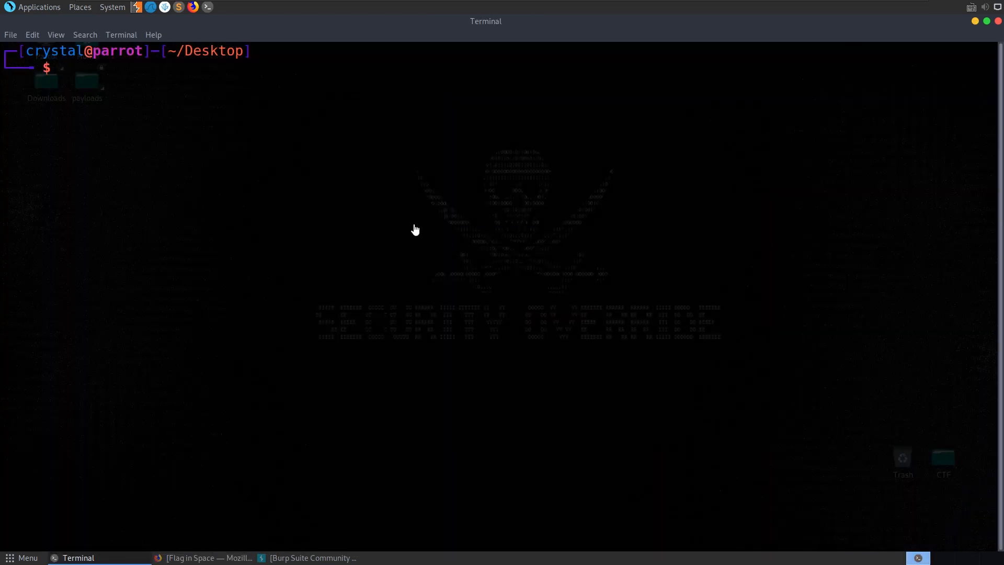
{"action": "mouse_move", "coordinate": [296, 181]}
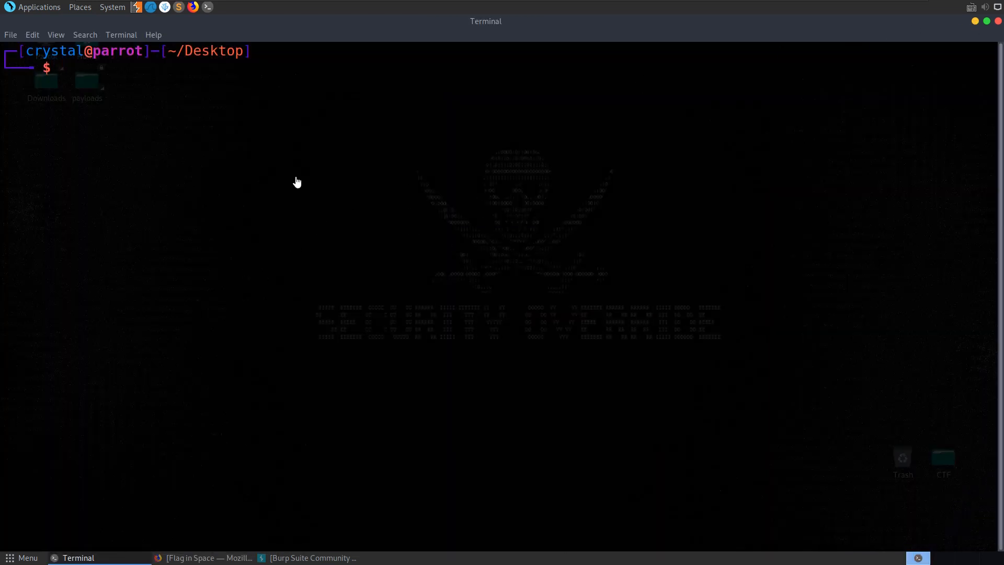
Run crunch 1 1 with the mixalpha-numeric-all-space charset to write single characters into words
{"action": "type", "text": "c"}
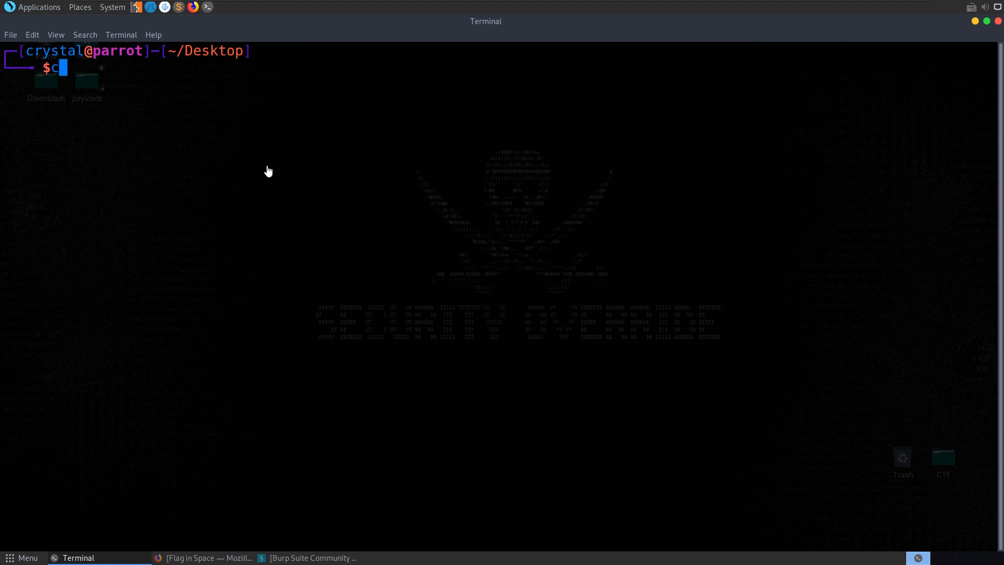
{"action": "type", "text": "runch"}
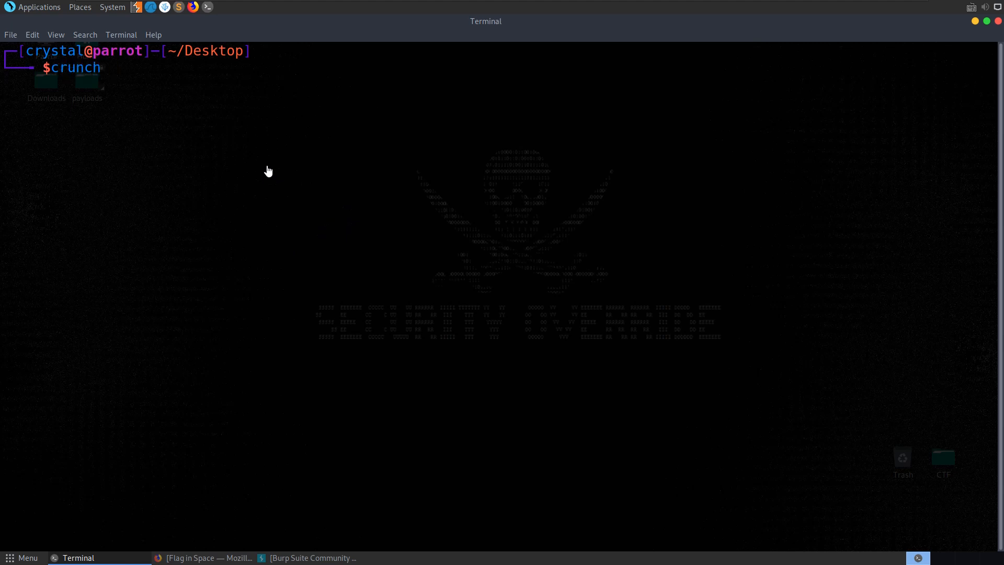
{"action": "type", "text": "1 1"}
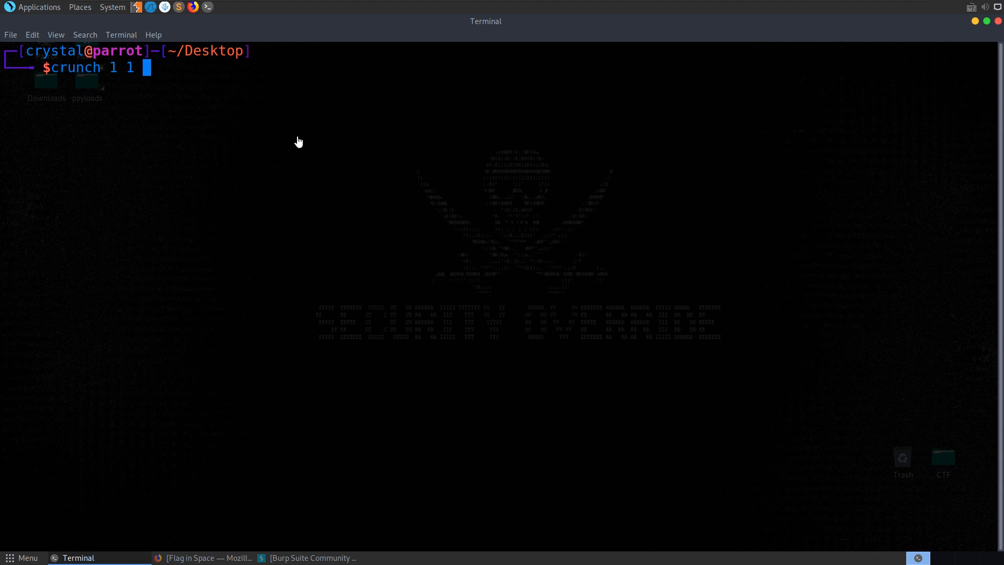
{"action": "mouse_move", "coordinate": [162, 84]}
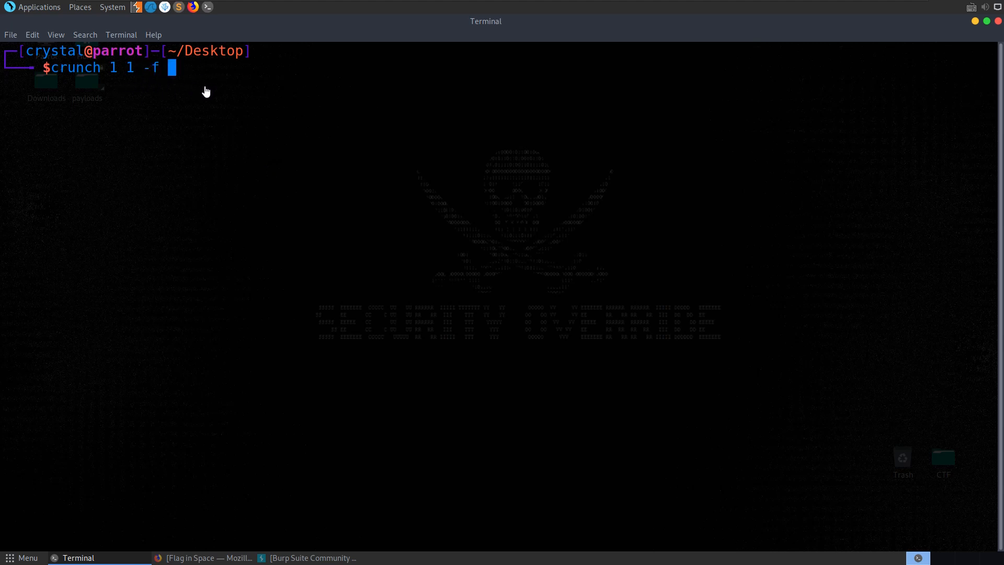
{"action": "type", "text": "/us"}
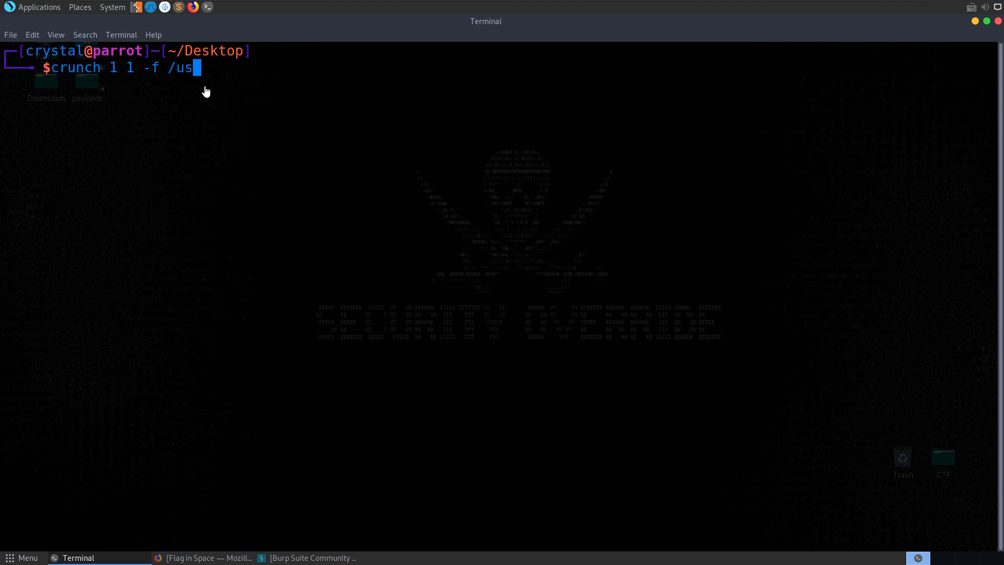
{"action": "type", "text": "r/share/"}
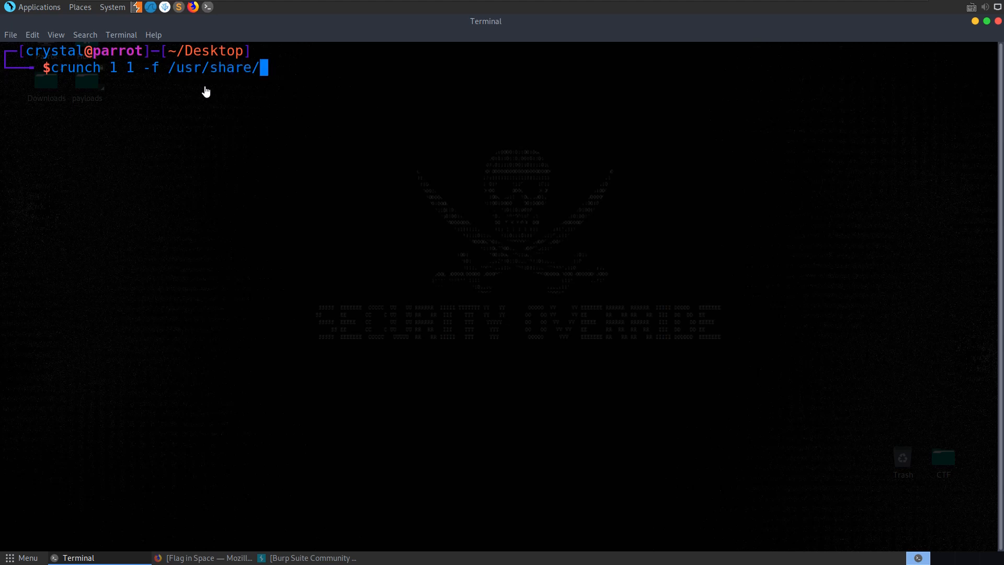
{"action": "type", "text": "crunch/"}
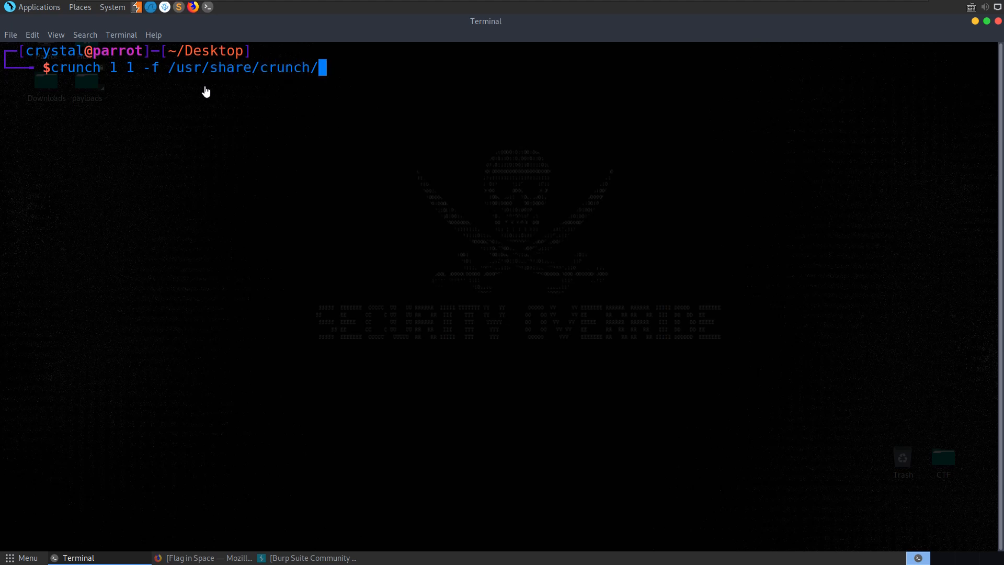
{"action": "type", "text": "charset.lst"}
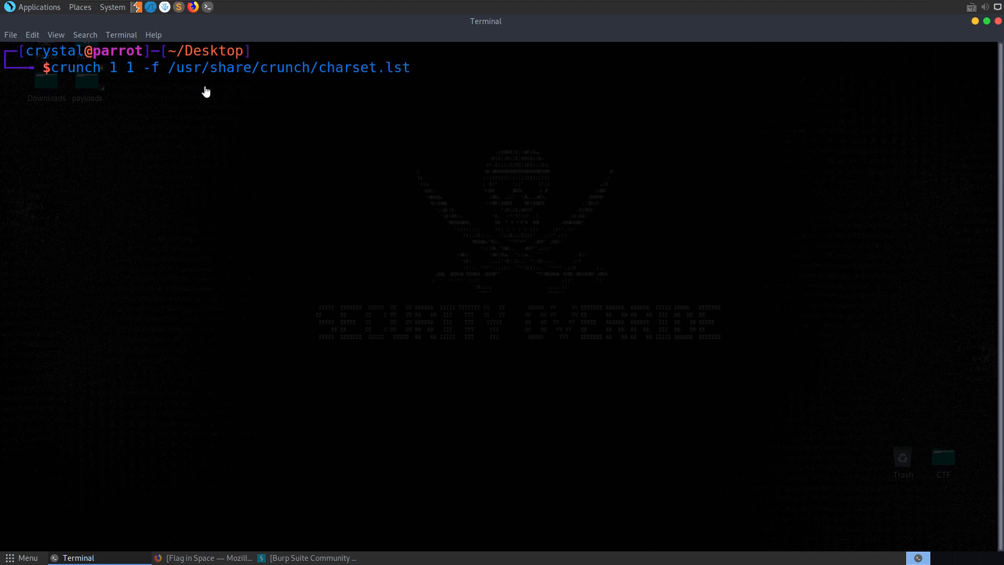
{"action": "type", "text": "mix"}
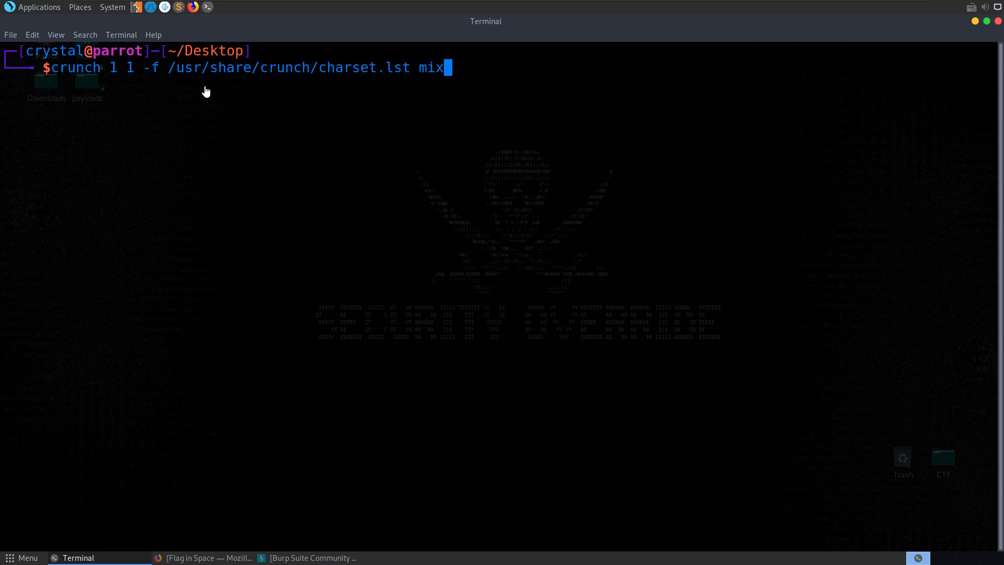
{"action": "type", "text": "alpha-n"}
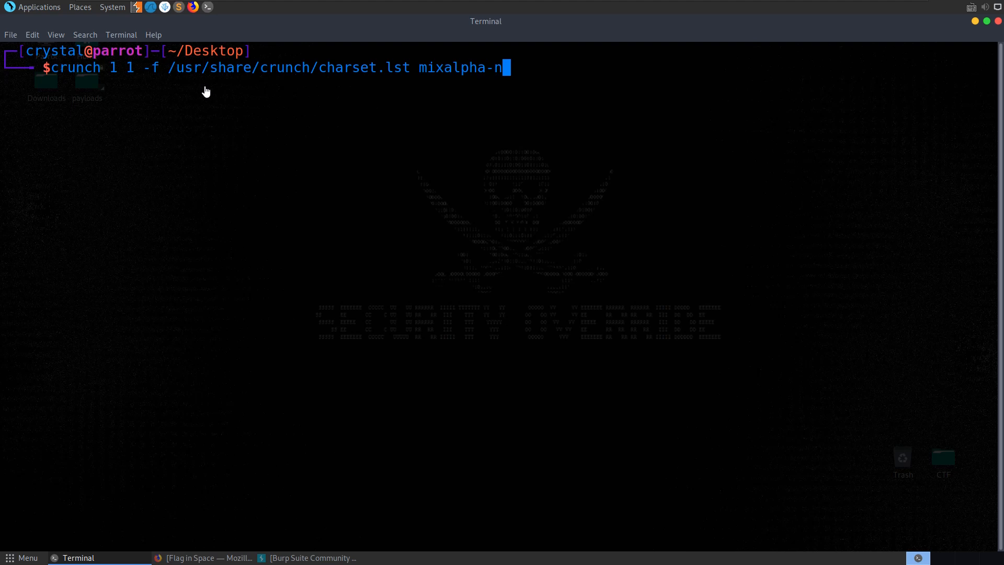
{"action": "type", "text": "umeric-all-s"}
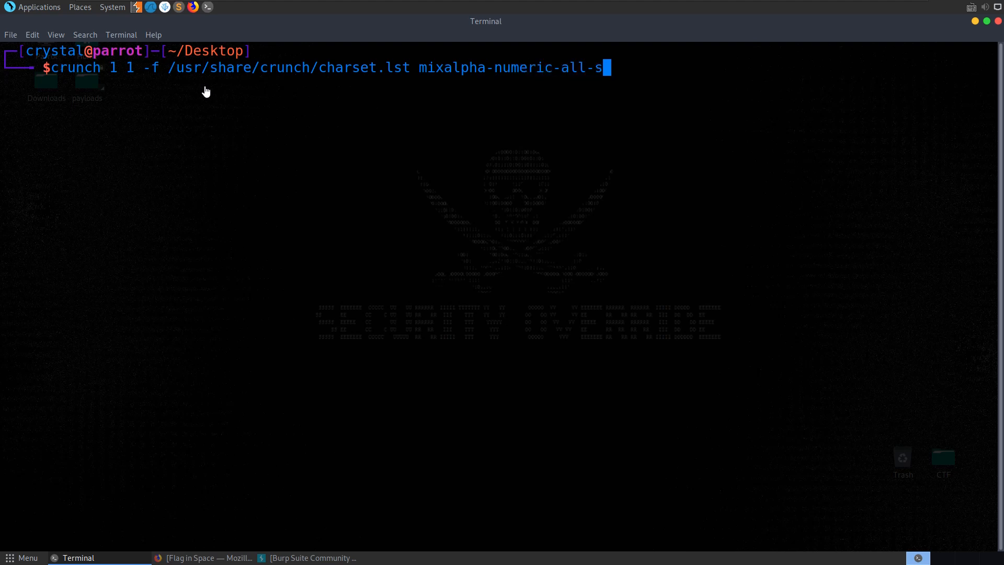
{"action": "type", "text": "pace"}
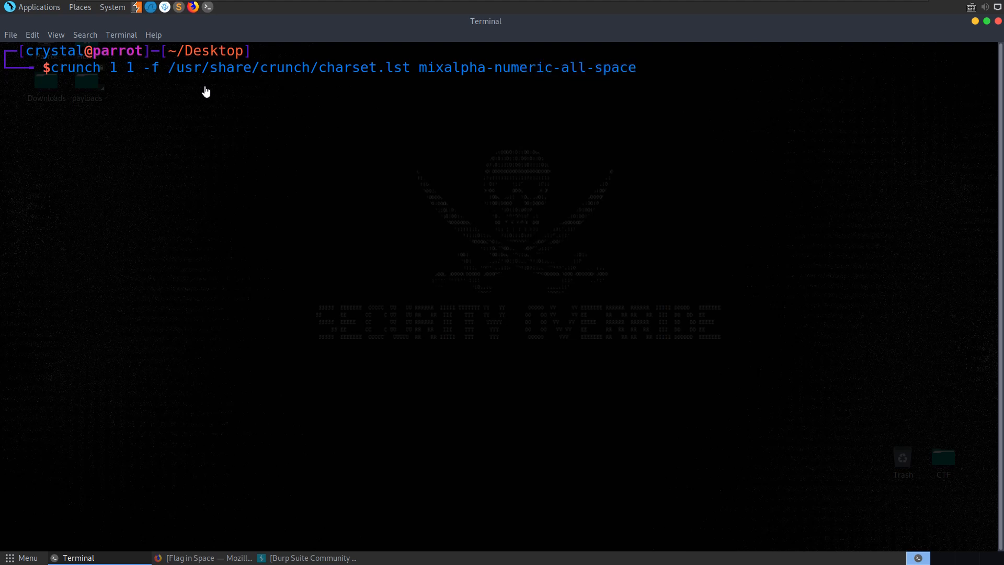
{"action": "key", "text": "Return"}
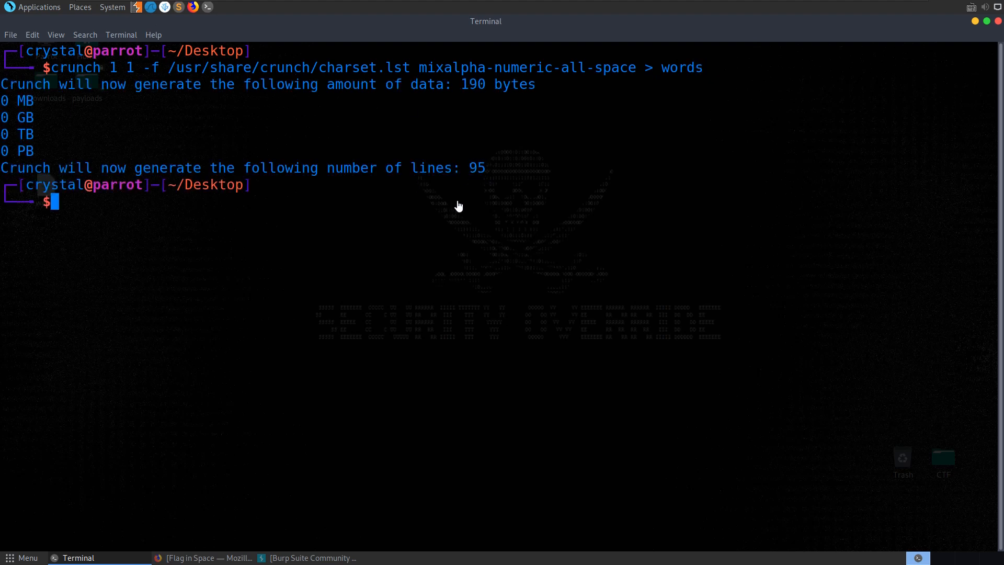
{"action": "type", "text": "subl wor"}
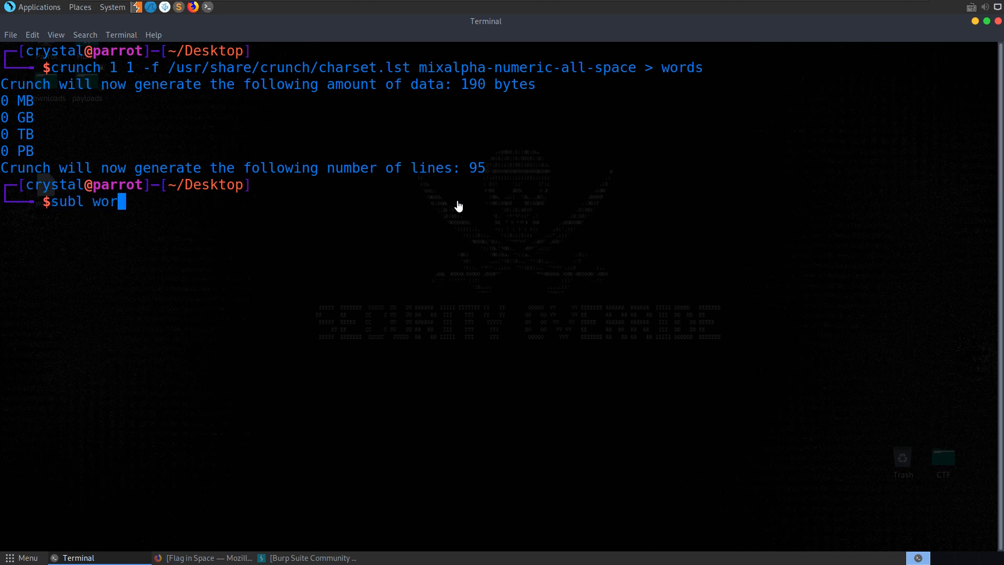
Review the words list in Sublime, tidy its end to 94 lines, save it and close the file
{"action": "key", "text": "Return"}
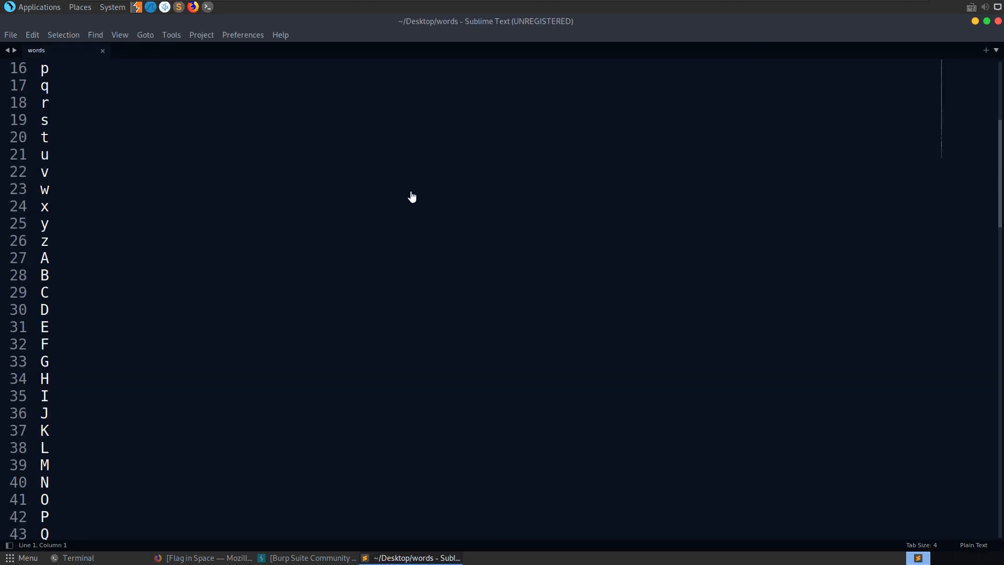
{"action": "scroll", "scroll_direction": "down", "scroll_amount": 3}
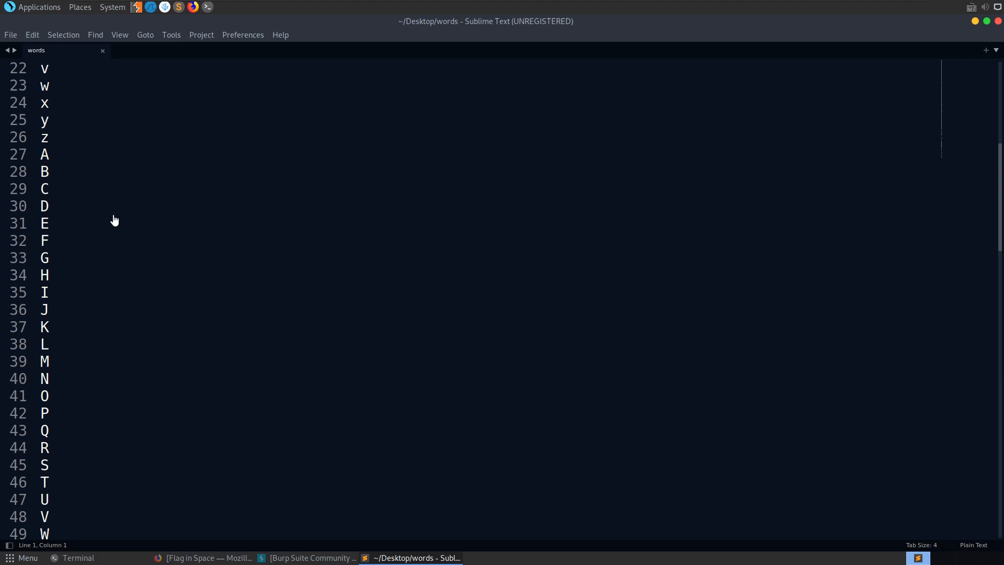
{"action": "scroll", "scroll_direction": "down", "scroll_amount": 3}
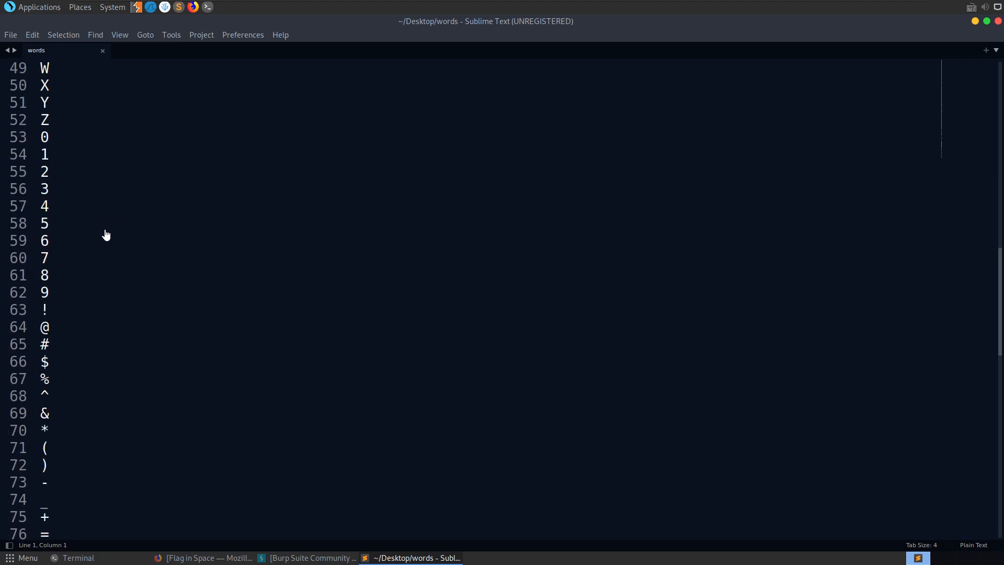
{"action": "mouse_move", "coordinate": [269, 378]}
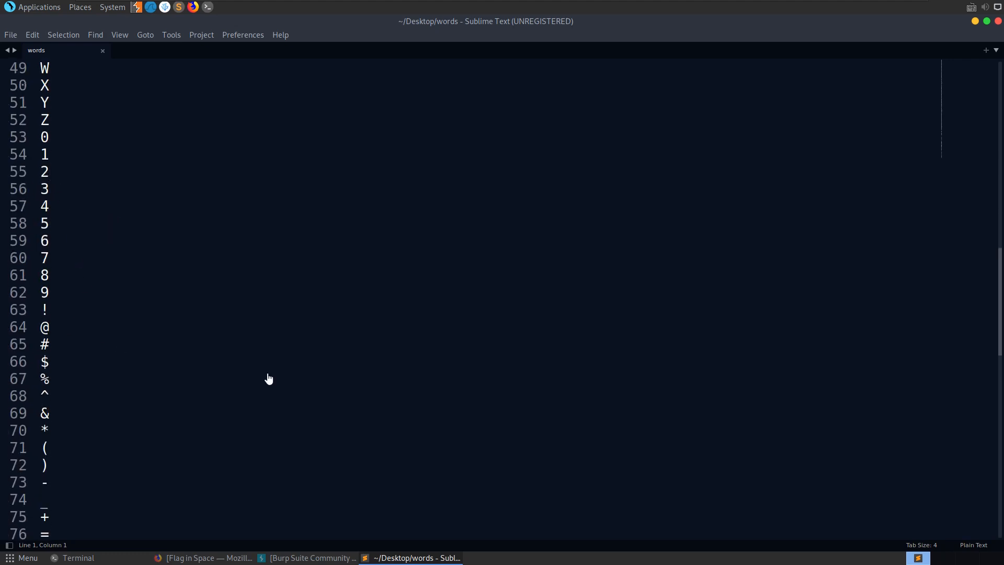
{"action": "scroll", "scroll_direction": "down", "scroll_amount": 3}
{"action": "type", "text": "/"}
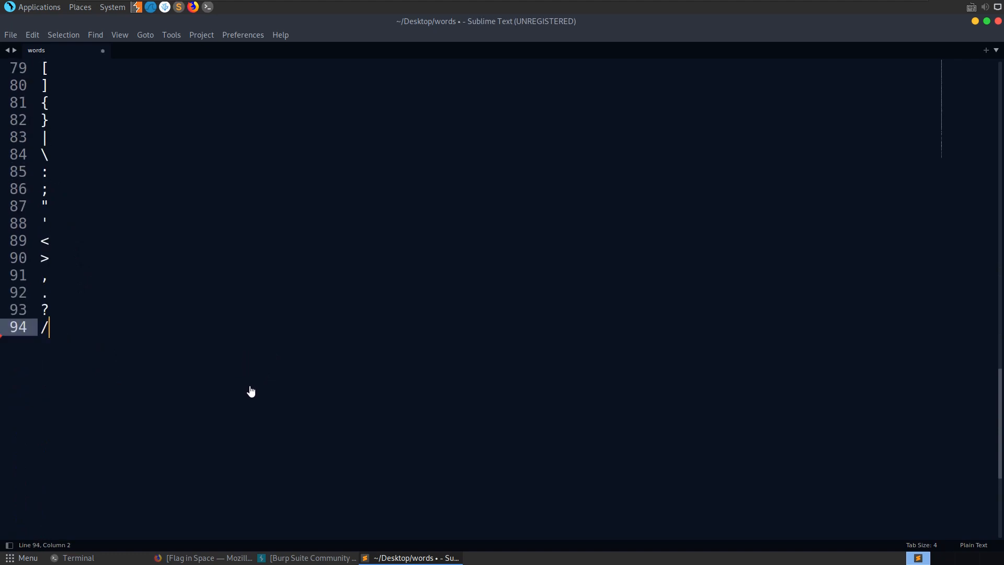
{"action": "key", "text": "ctrl+s"}
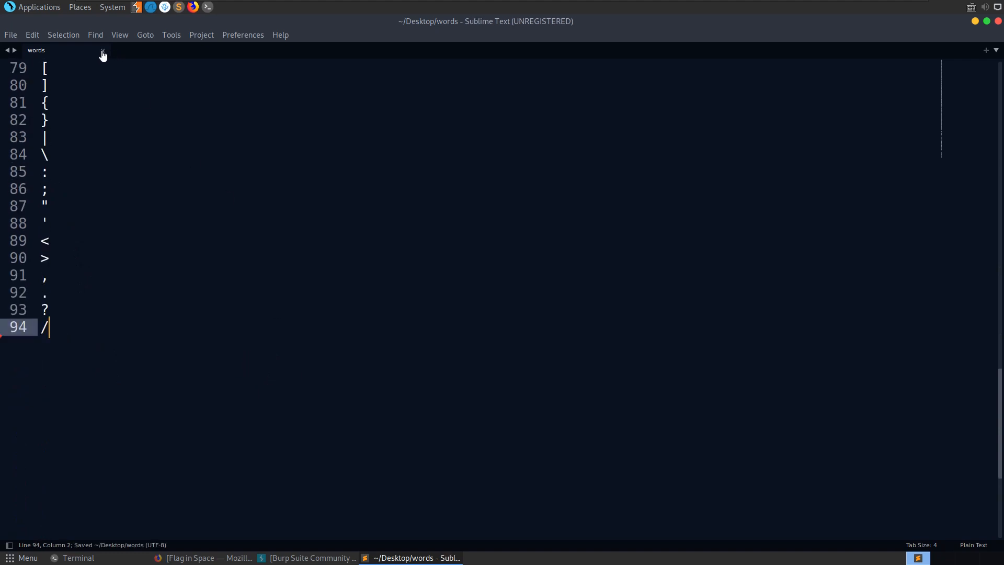
{"action": "left_click", "coordinate": [78, 557]}
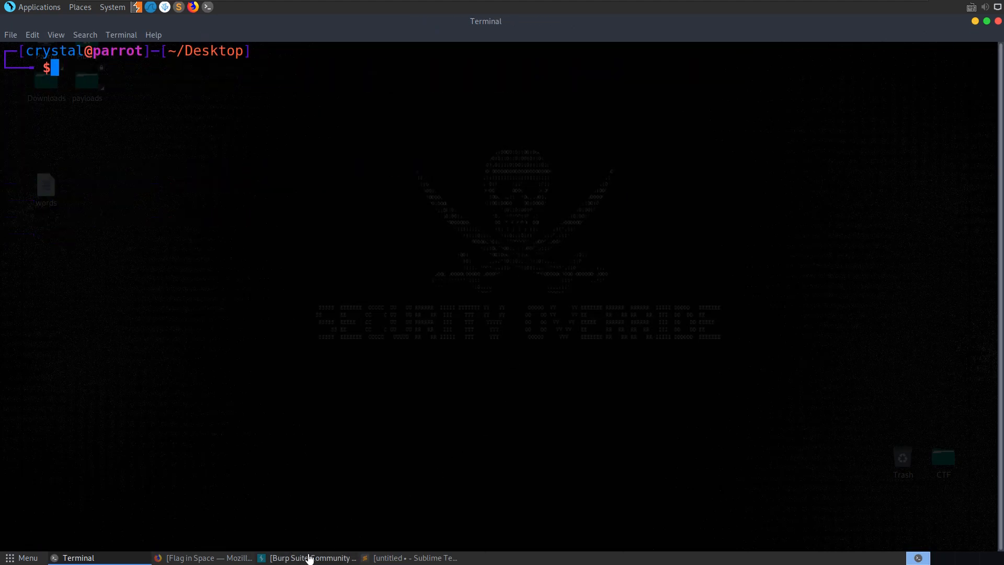
{"action": "left_click", "coordinate": [313, 557]}
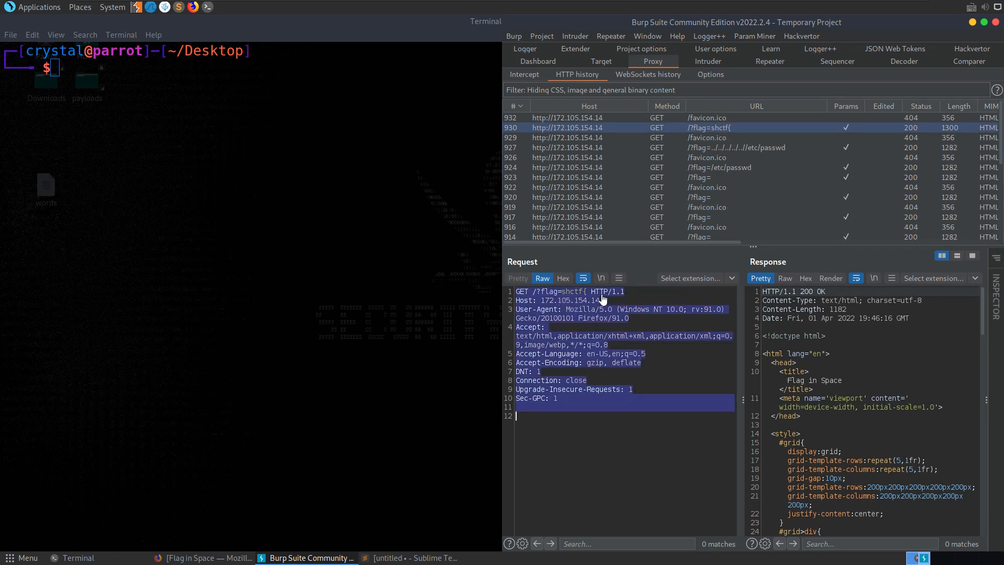
Save the captured GET request as new.req with FUZZ inserted right after shctf{ in the flag parameter
{"action": "left_click", "coordinate": [78, 557]}
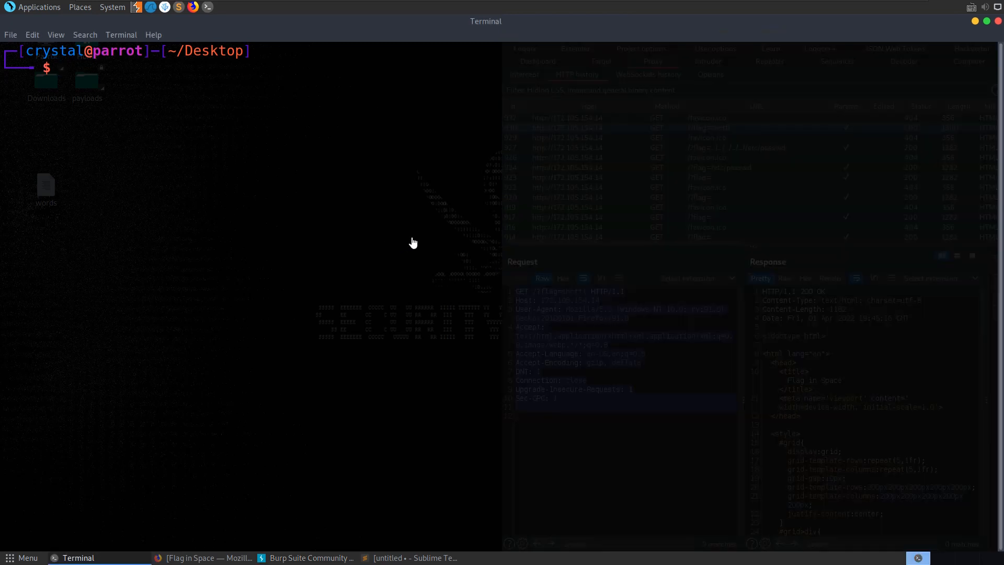
{"action": "type", "text": "subl new.r"}
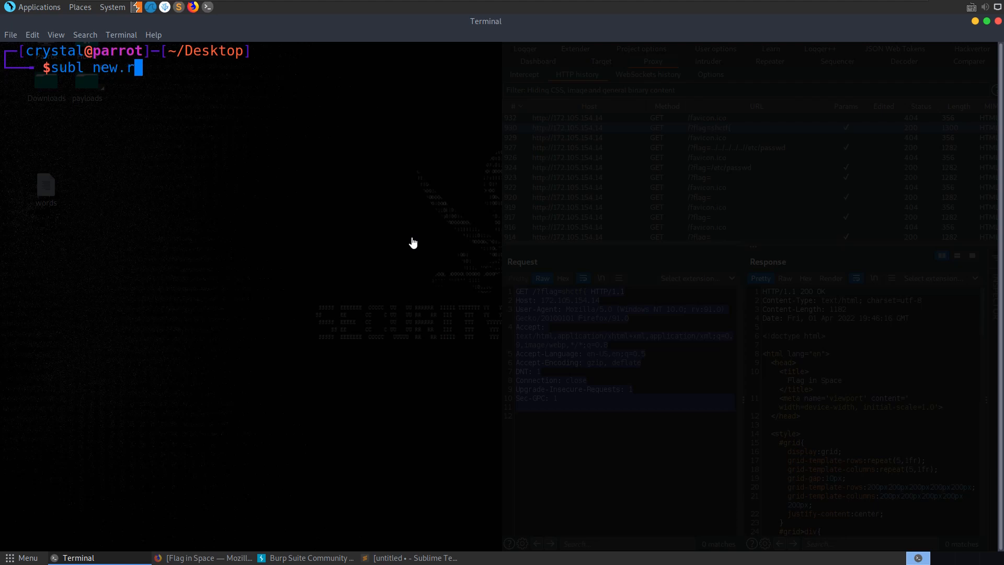
{"action": "key", "text": "Return"}
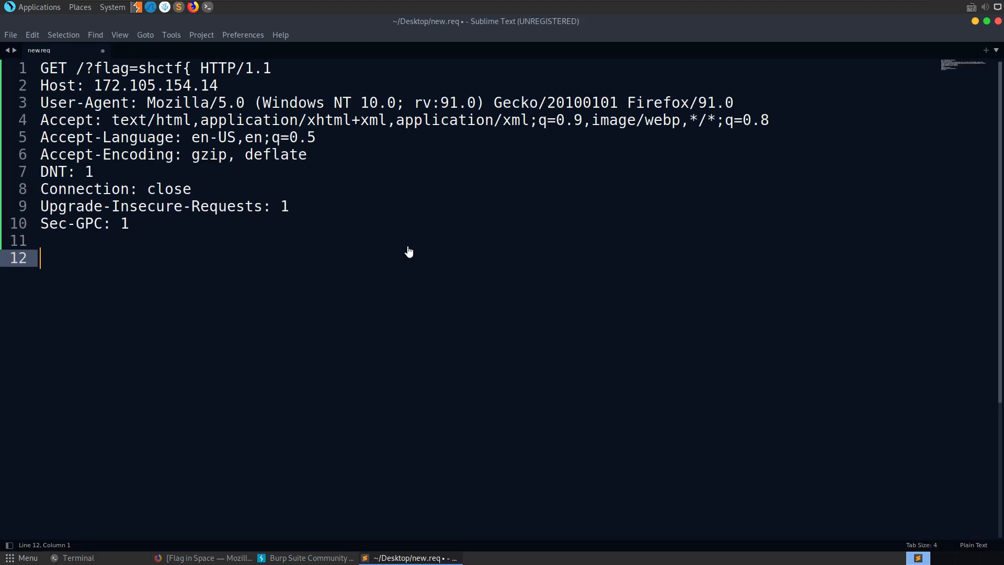
{"action": "key", "text": "ctrl+s"}
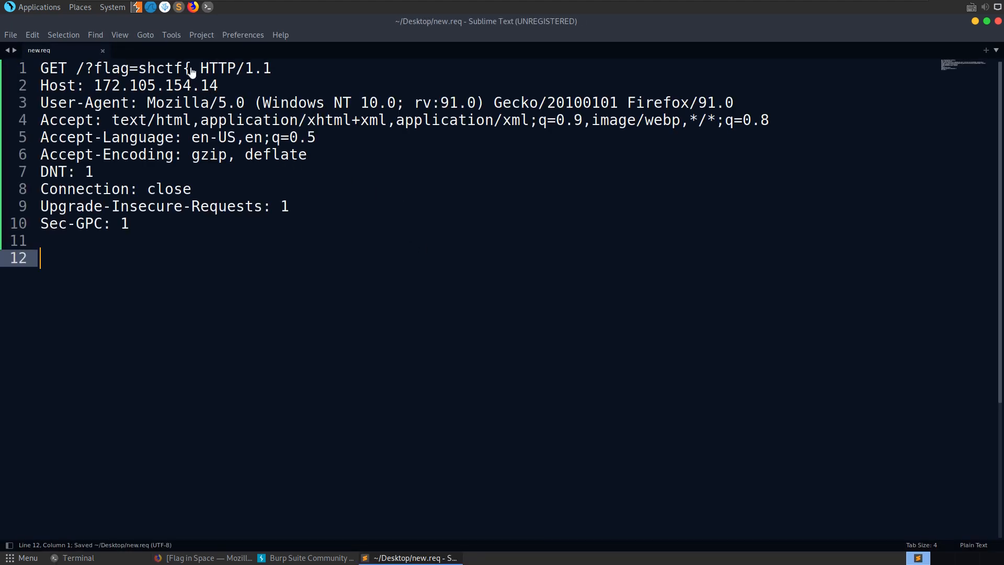
{"action": "type", "text": "FU"}
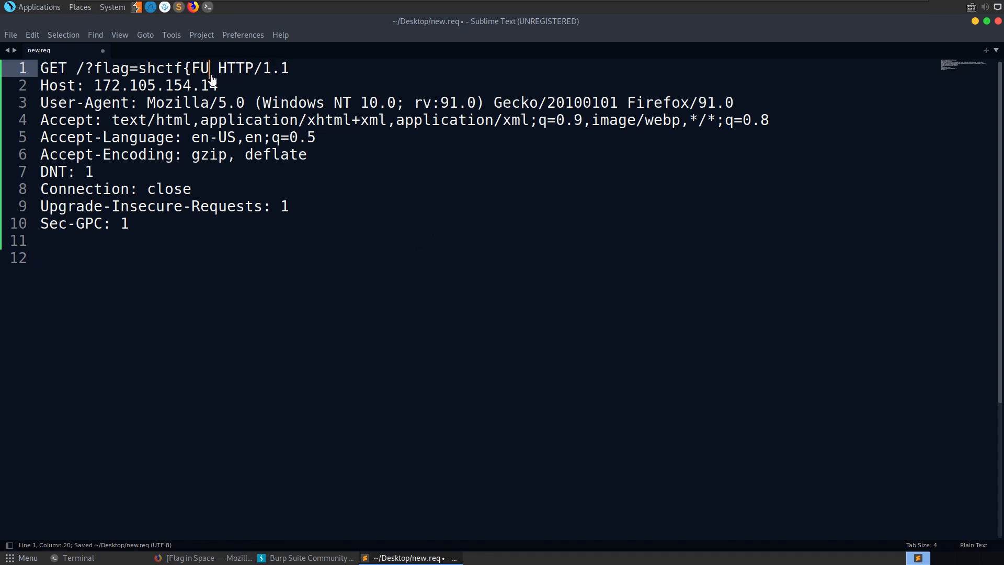
{"action": "type", "text": "ZZ"}
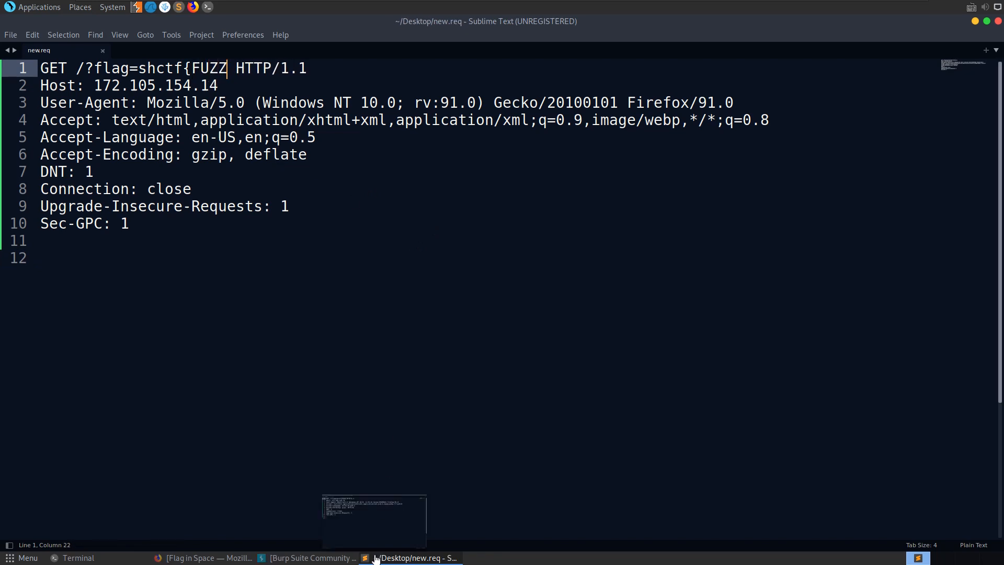
Launch ffuf -c -request new.req -request-proto http -mode clusterbomb -w words
{"action": "left_click", "coordinate": [79, 557]}
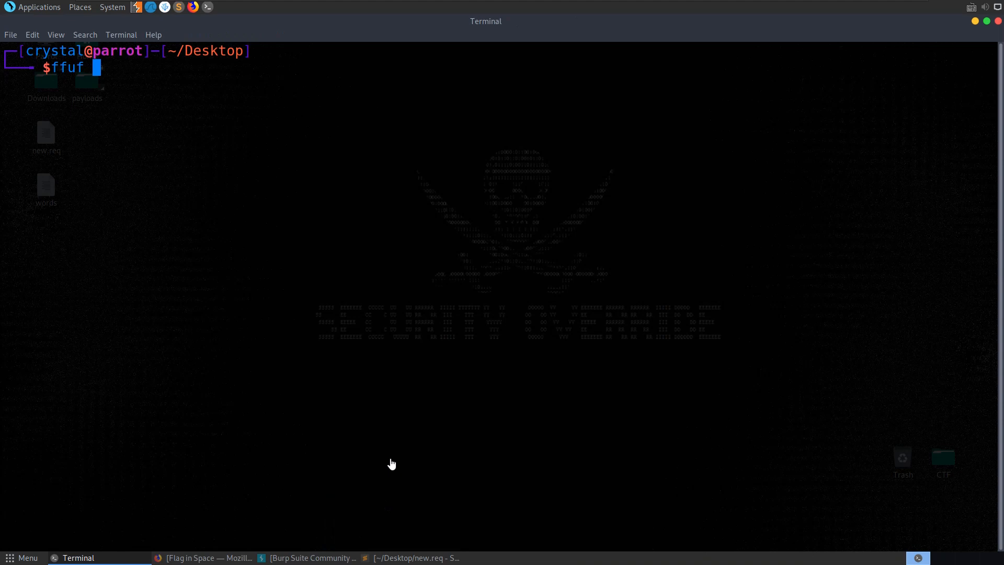
{"action": "type", "text": "-c -"}
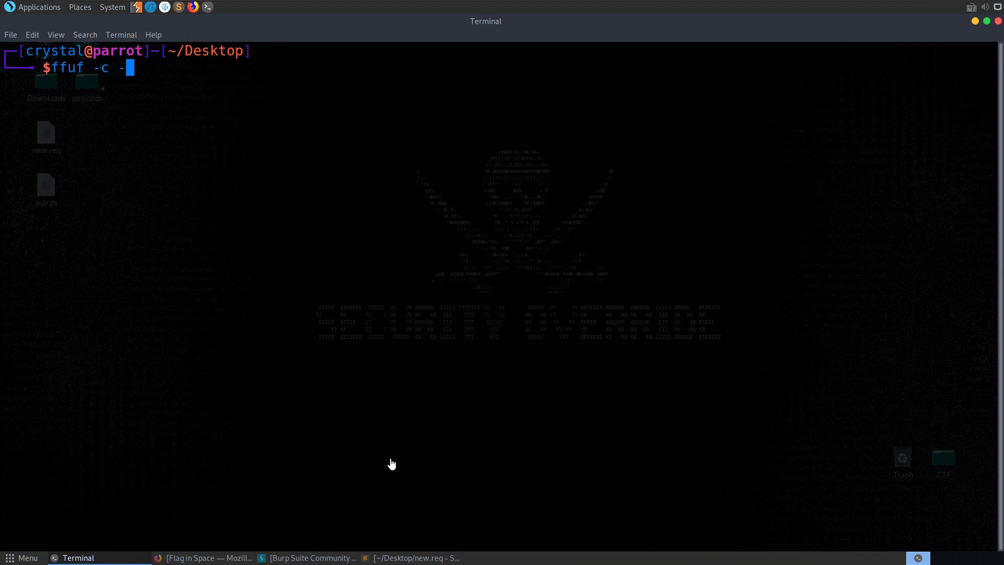
{"action": "type", "text": "request -"}
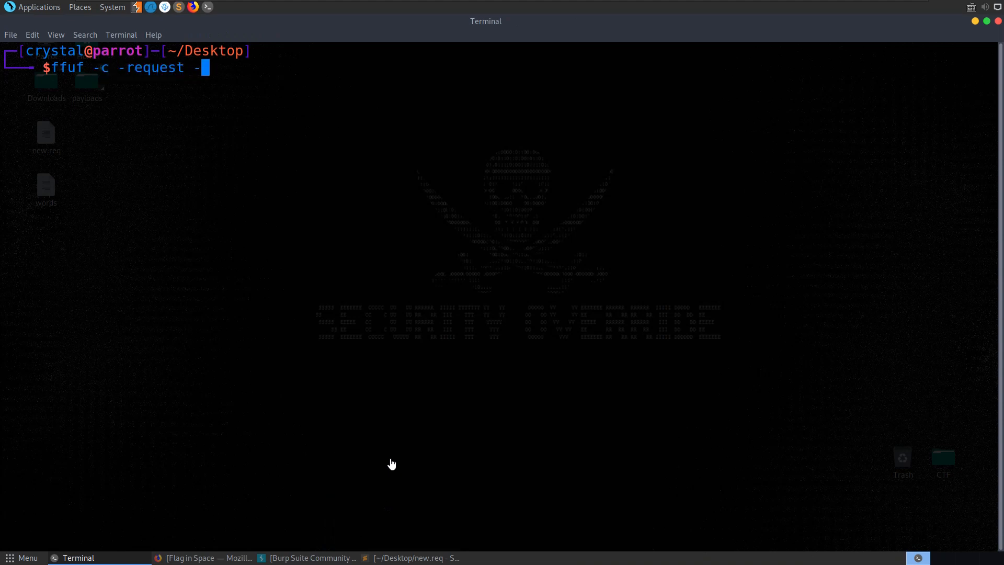
{"action": "type", "text": "new.re"}
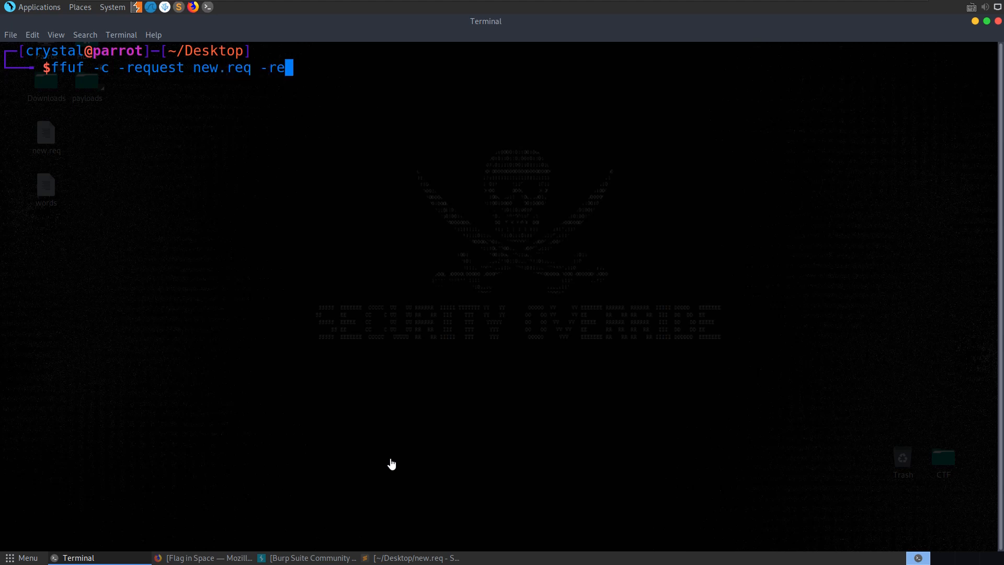
{"action": "type", "text": "quest"}
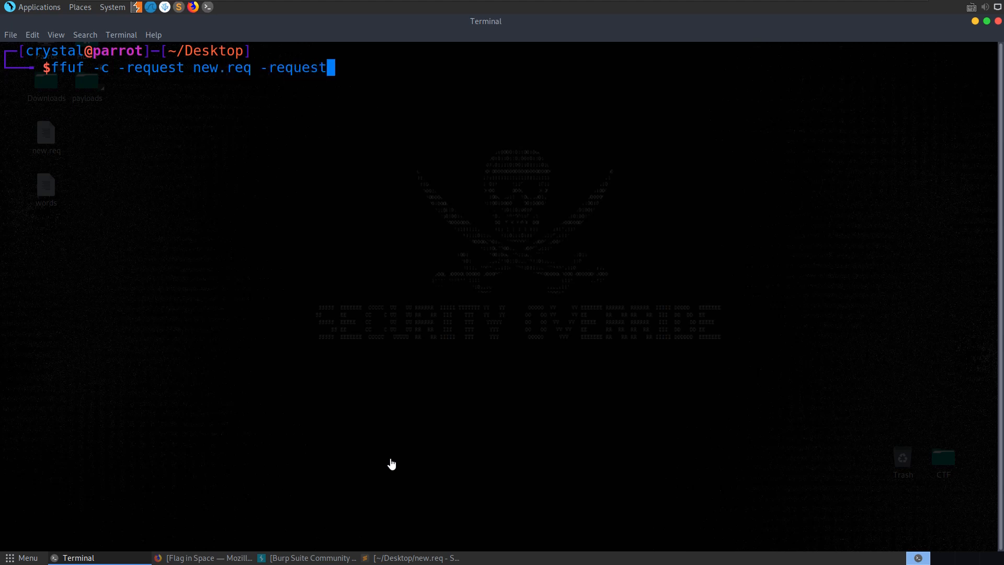
{"action": "type", "text": "-pr"}
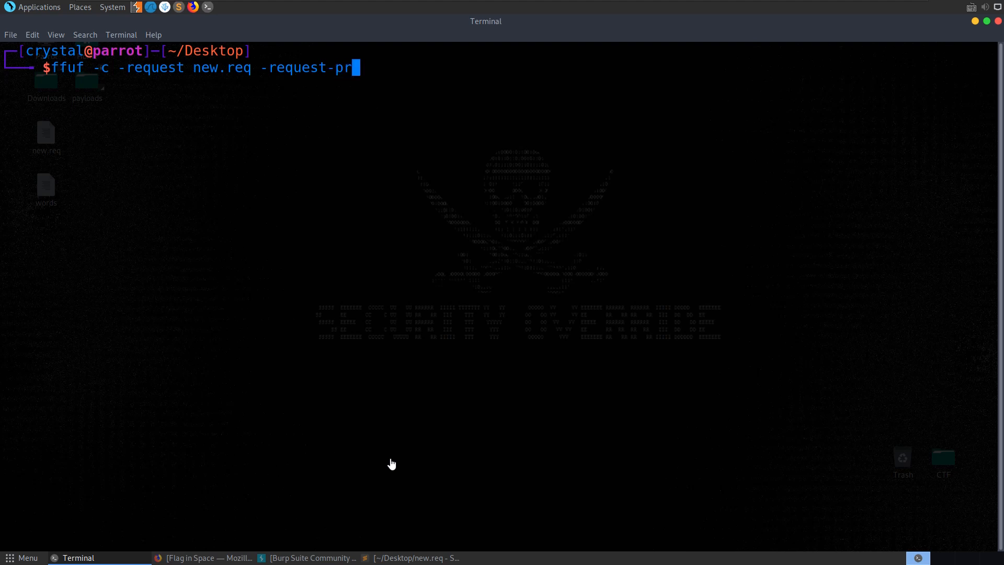
{"action": "type", "text": "oto http -"}
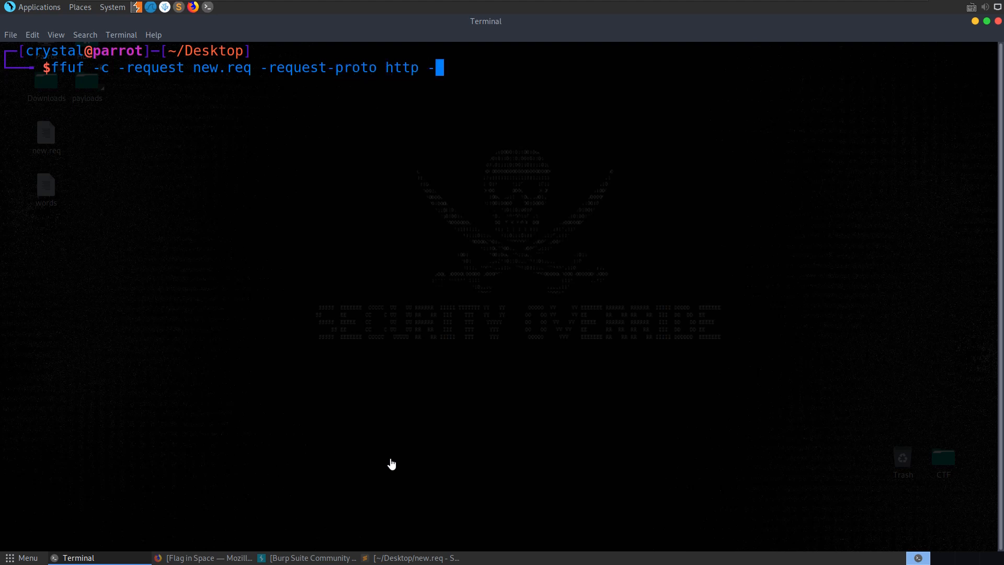
{"action": "type", "text": "mode clus"}
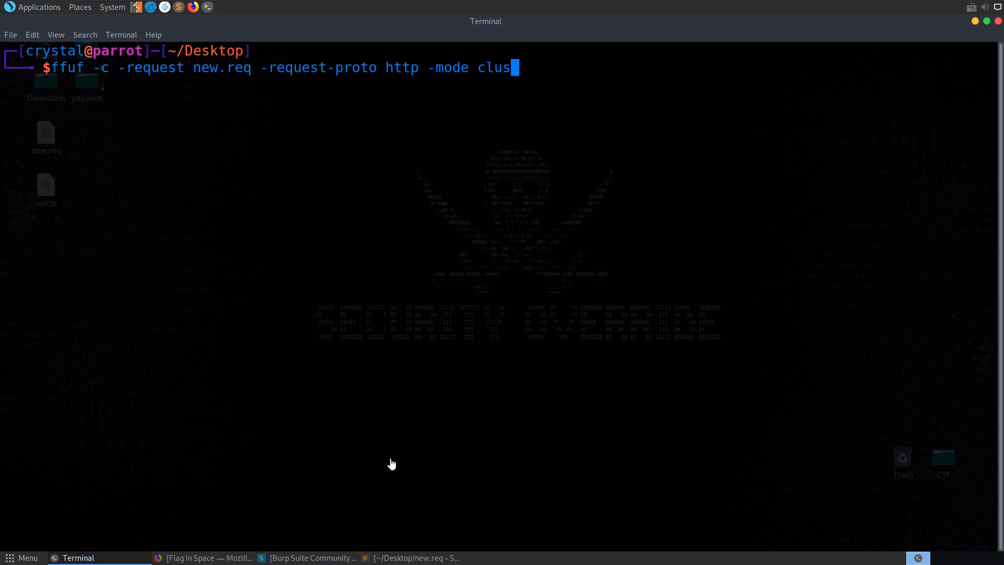
{"action": "type", "text": "terbom"}
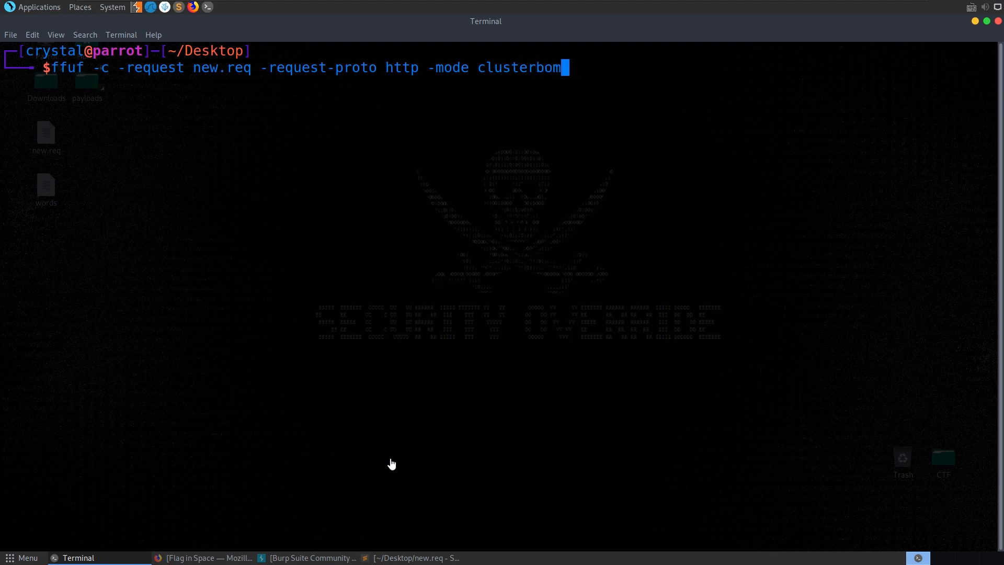
{"action": "type", "text": "b -w"}
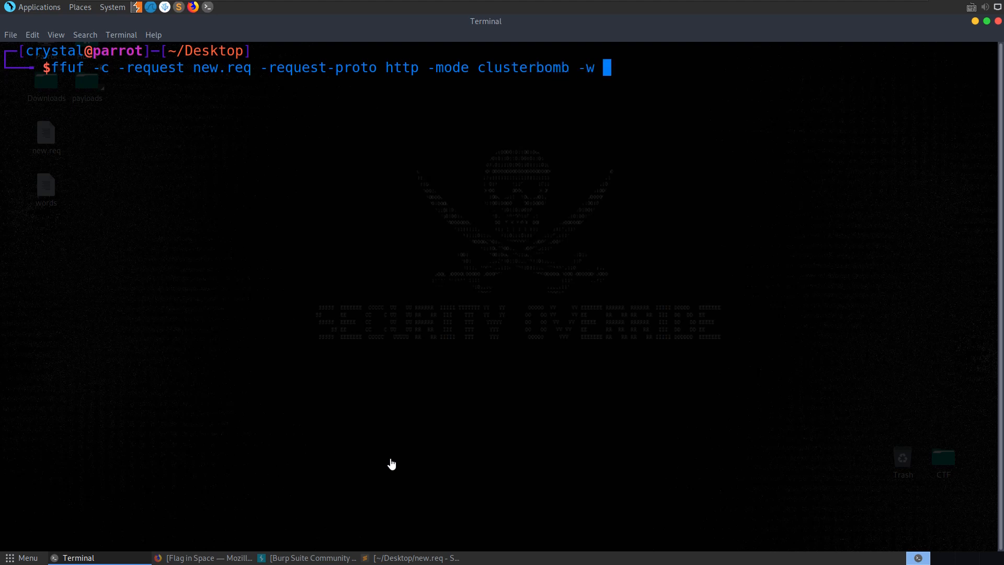
{"action": "type", "text": "wpor"}
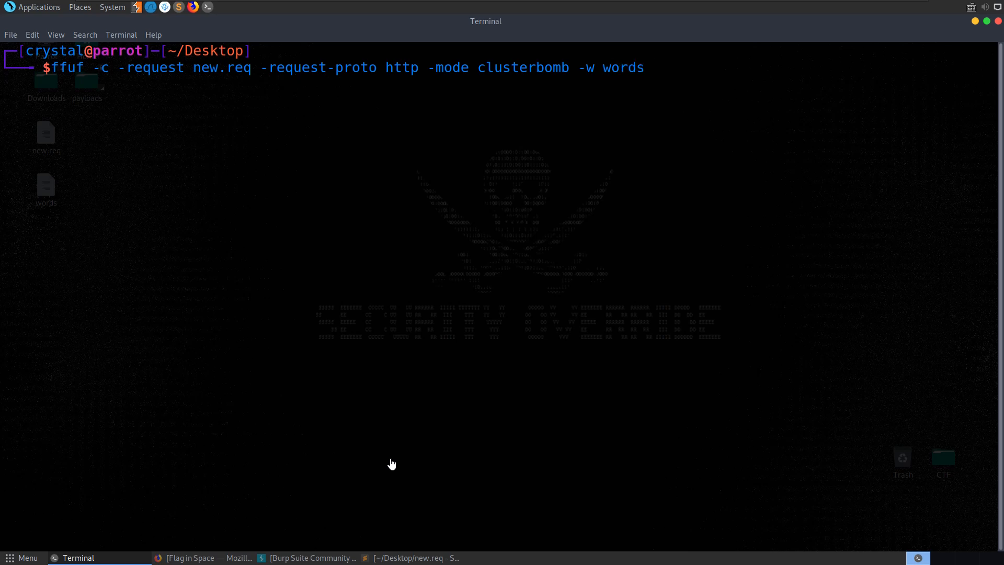
{"action": "key", "text": "Return"}
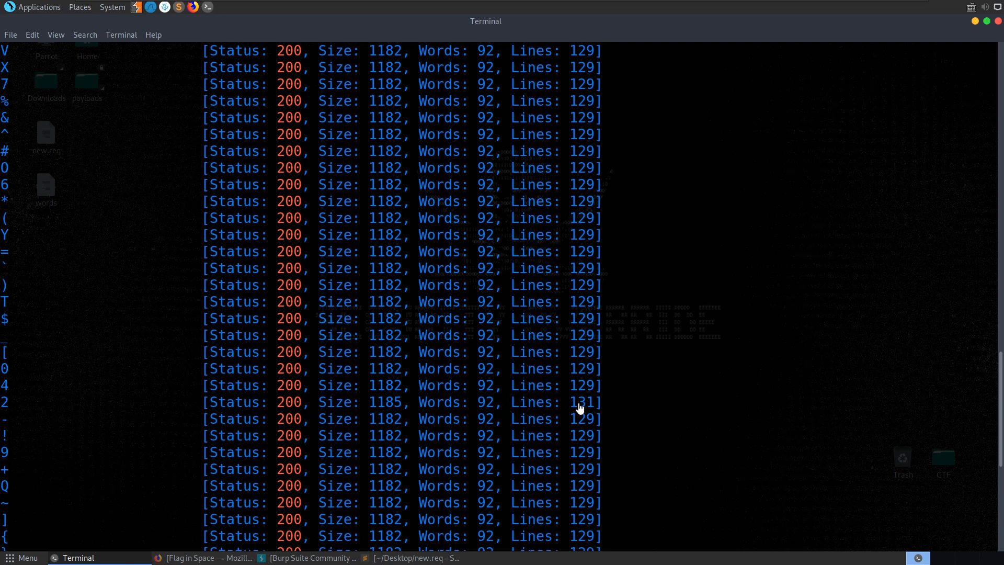
Pick out the odd Lines: 131 result returned for character 2 in the ffuf output
{"action": "double_click", "coordinate": [580, 402]}
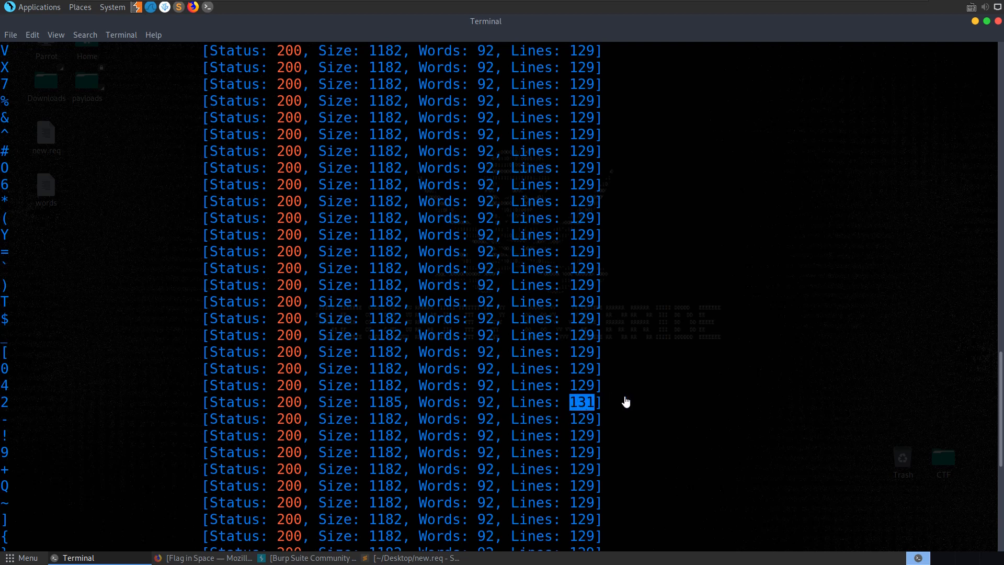
{"action": "mouse_move", "coordinate": [564, 333]}
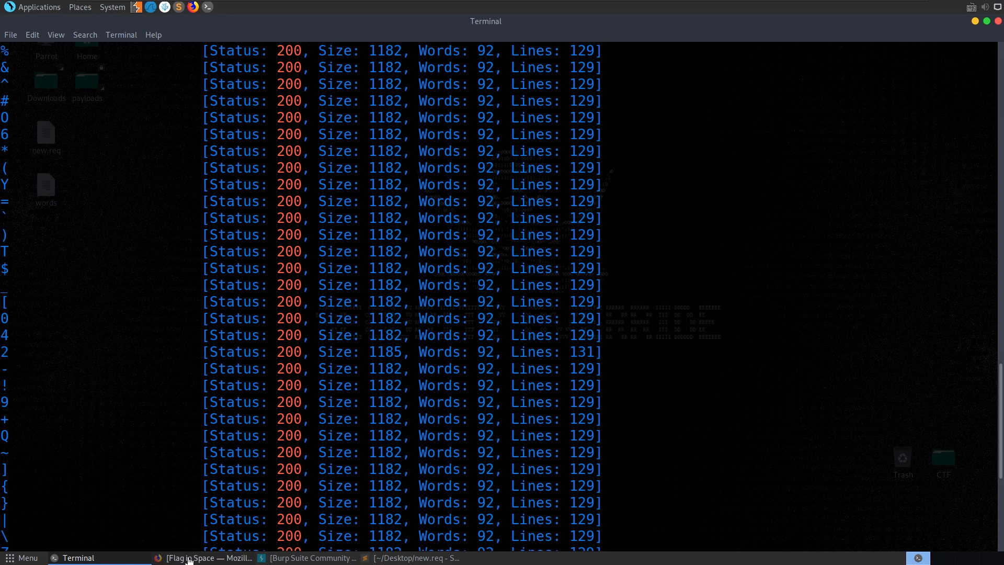
{"action": "left_click", "coordinate": [200, 557]}
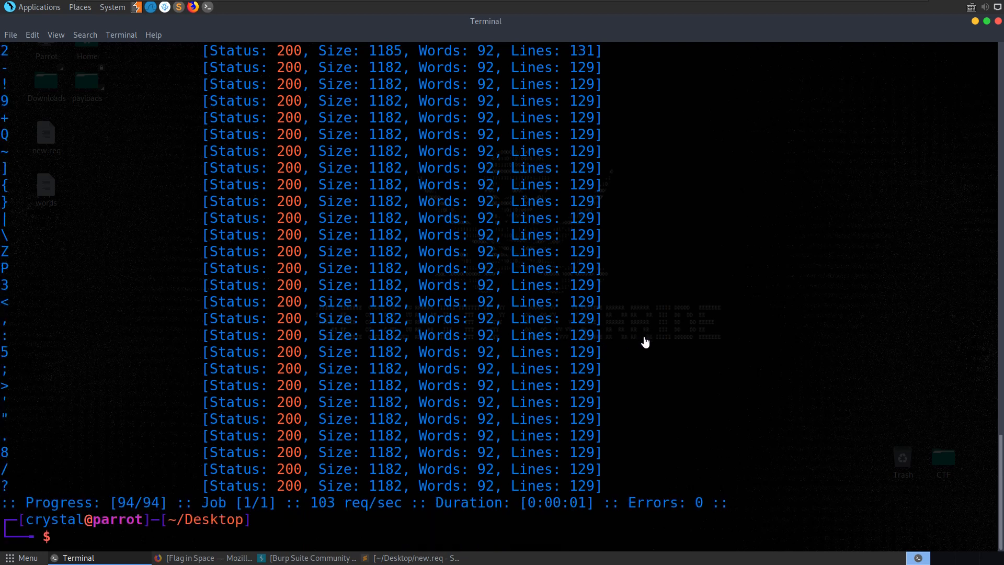
Rerun the same ffuf command with -fl 129 so only character 2 remains as a hit
{"action": "type", "text": "ffuf -c -request new.req -request-proto http -mode clusterbomb -w words"}
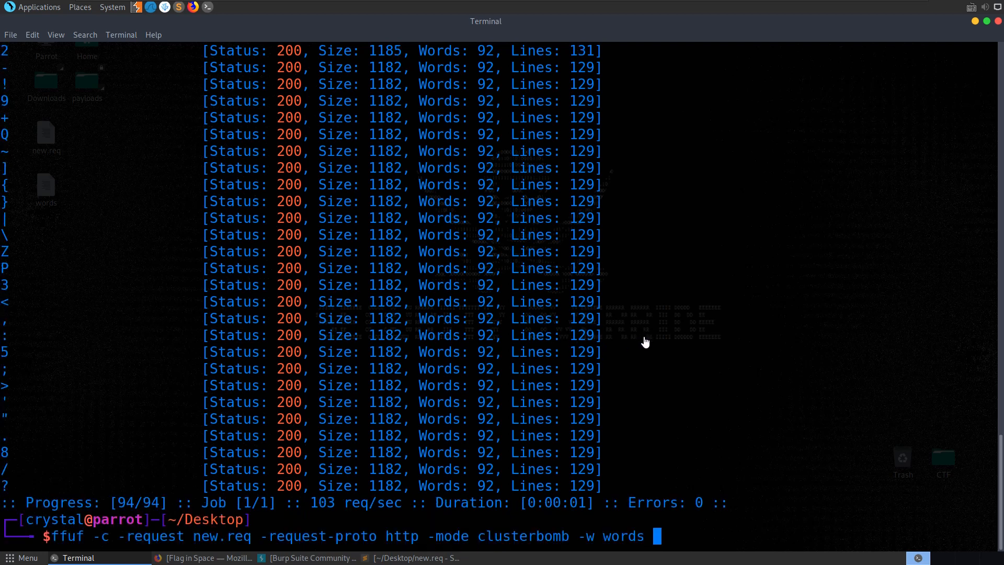
{"action": "type", "text": "-fl"}
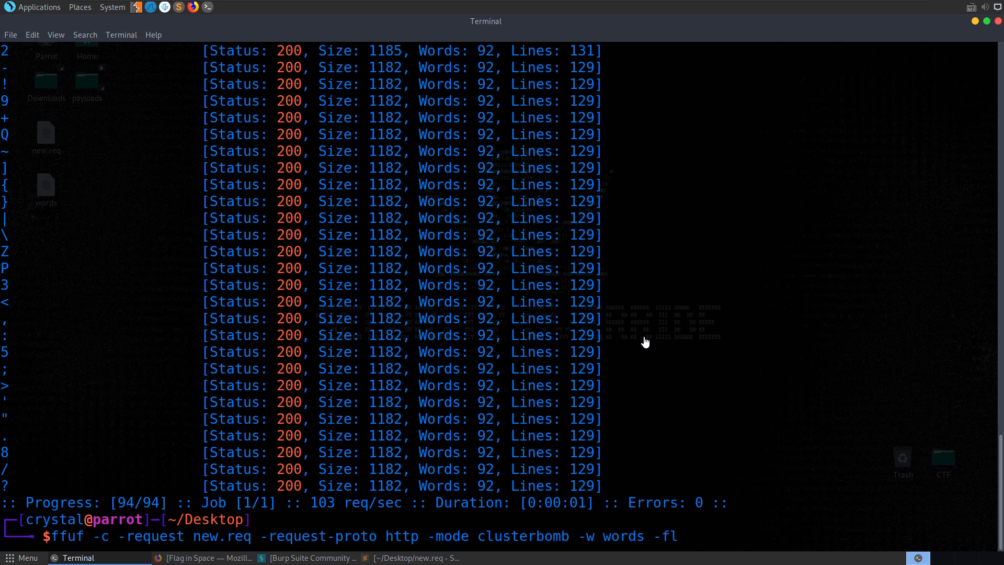
{"action": "type", "text": "12"}
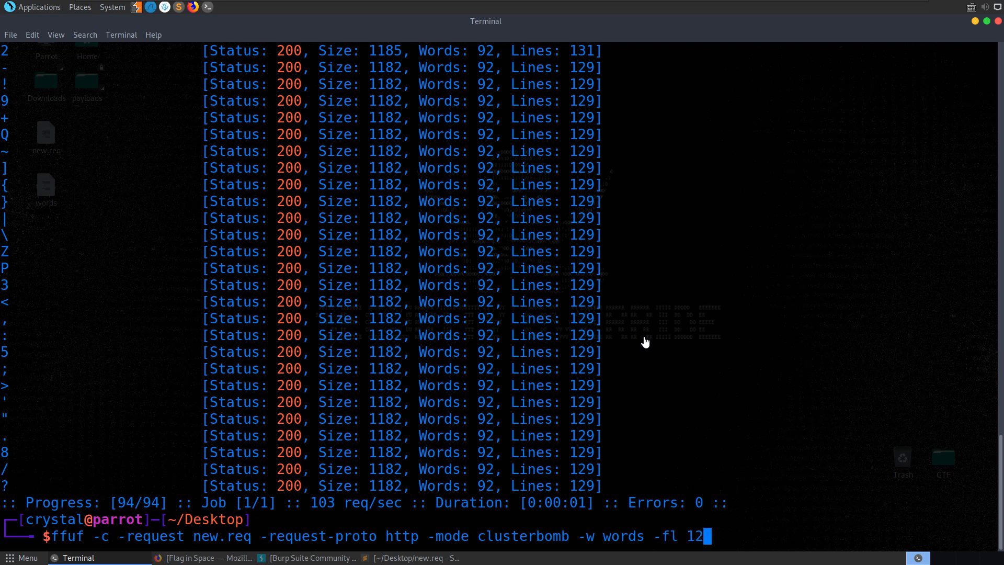
{"action": "key", "text": "Return"}
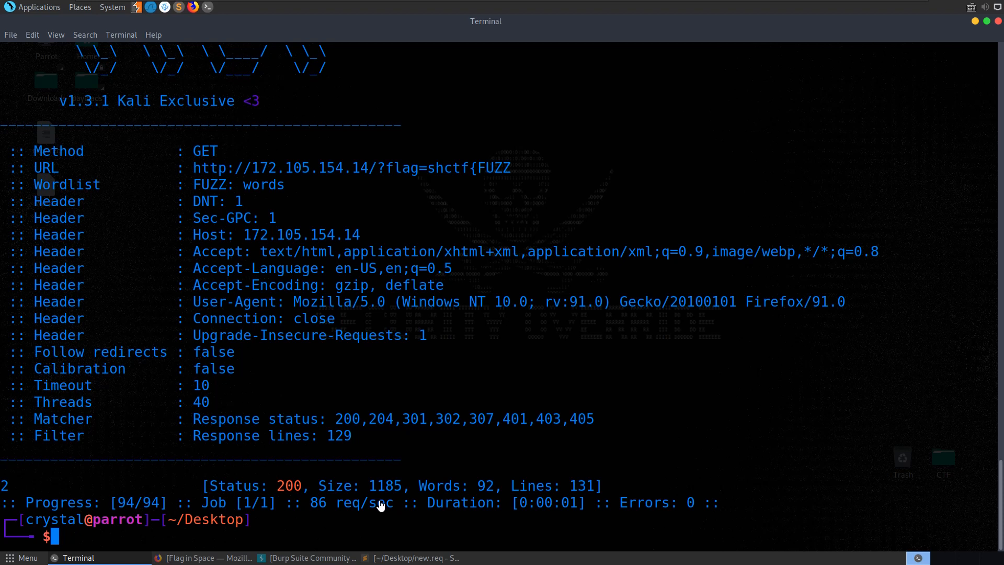
Add 2 before FUZZ in new.req and rerun the fuzz with the adjusted line filter
{"action": "left_click", "coordinate": [415, 558]}
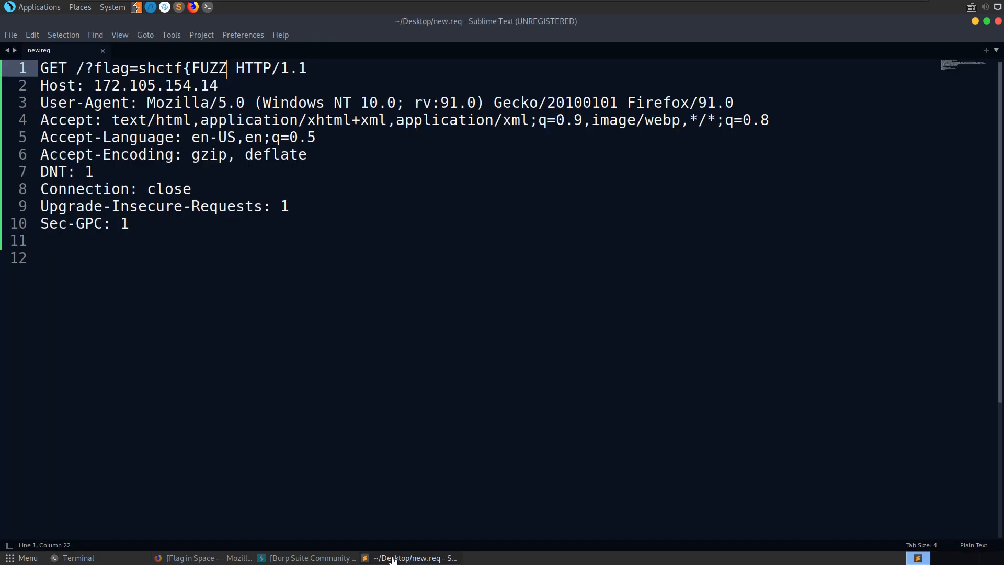
{"action": "left_click", "coordinate": [190, 68]}
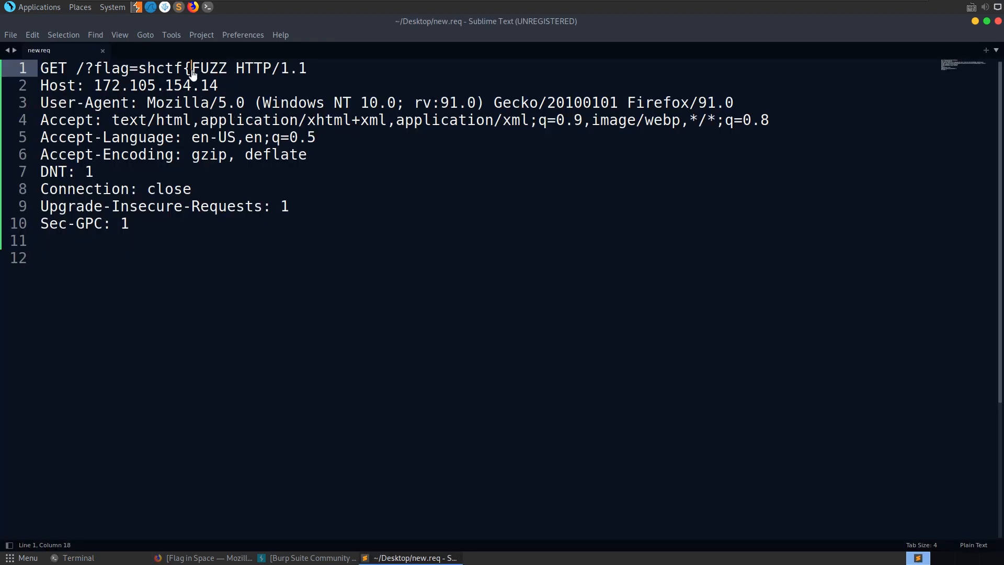
{"action": "type", "text": "2"}
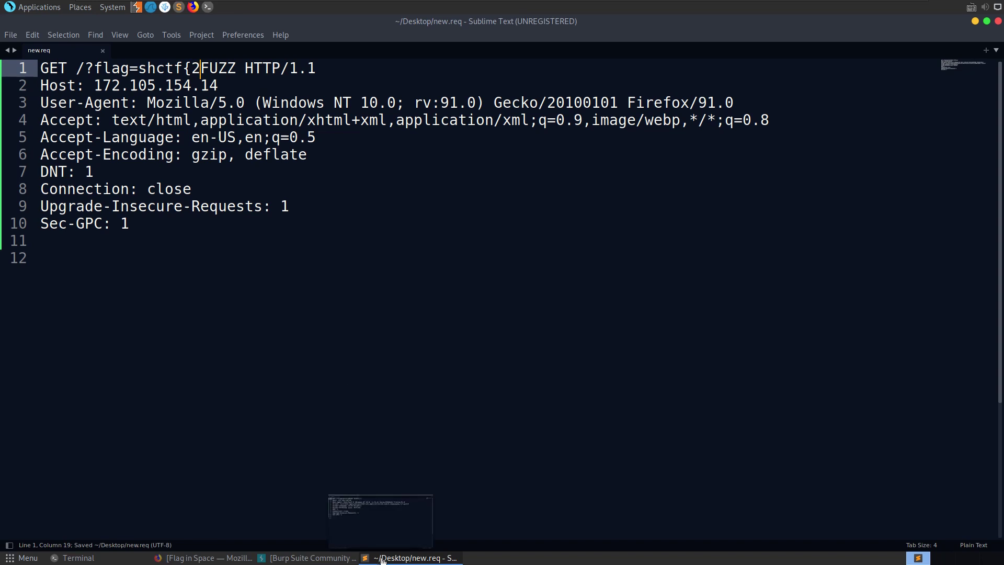
{"action": "left_click", "coordinate": [78, 557]}
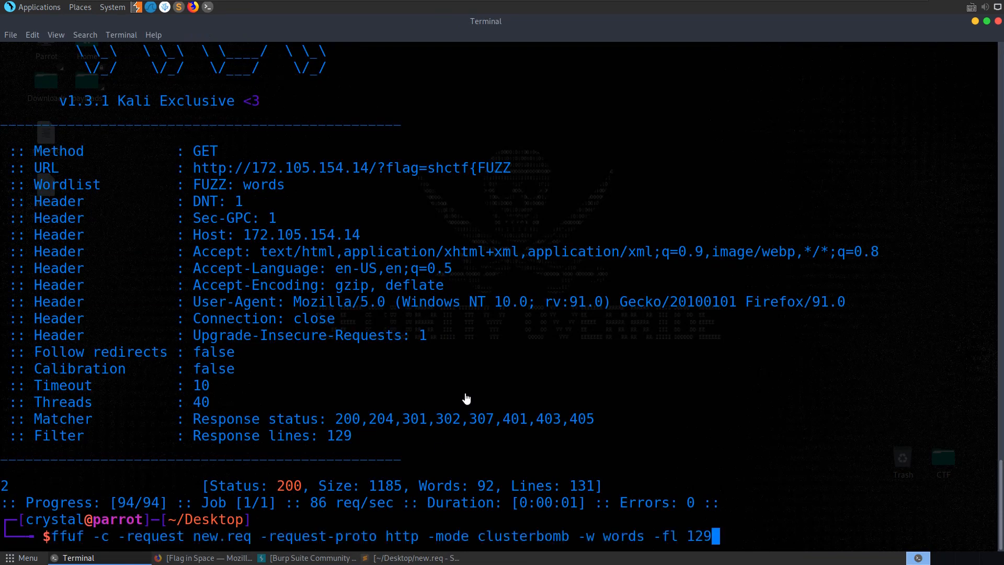
{"action": "key", "text": "BackSpace"}
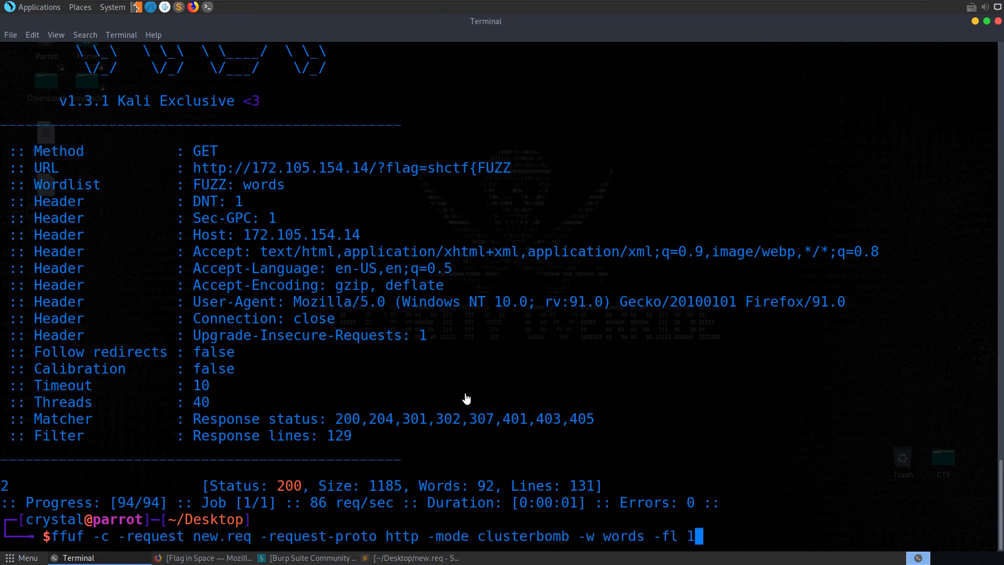
{"action": "key", "text": "Return"}
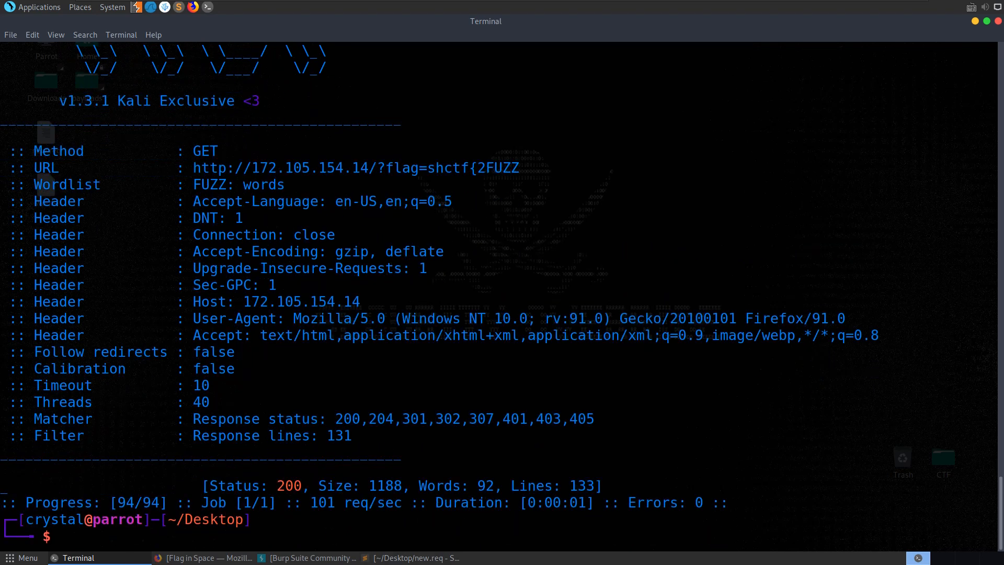
Extend the prefix to shctf{2_e, rerunning ffuf with -fl 133 after each found character
{"action": "left_click", "coordinate": [413, 557]}
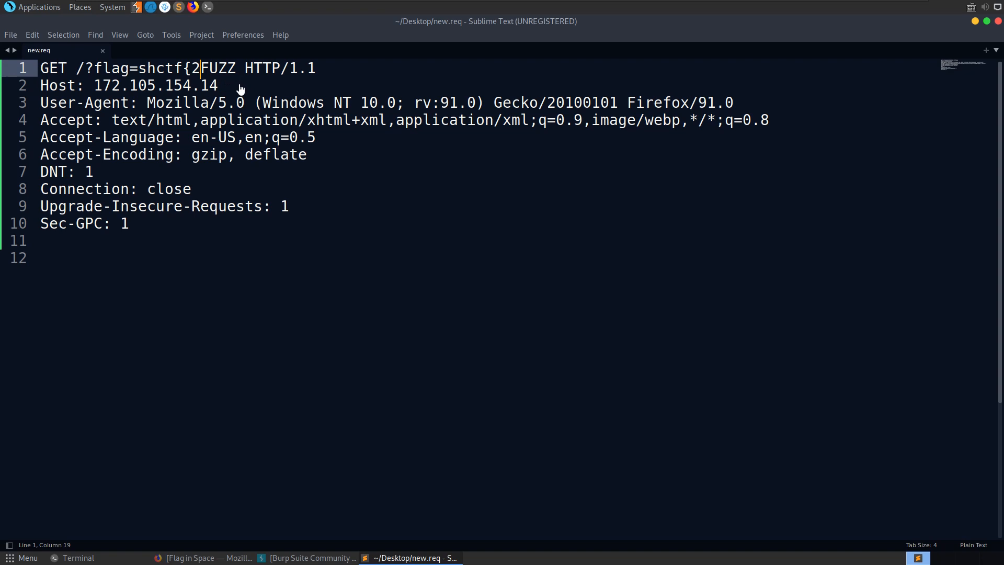
{"action": "left_click", "coordinate": [79, 558]}
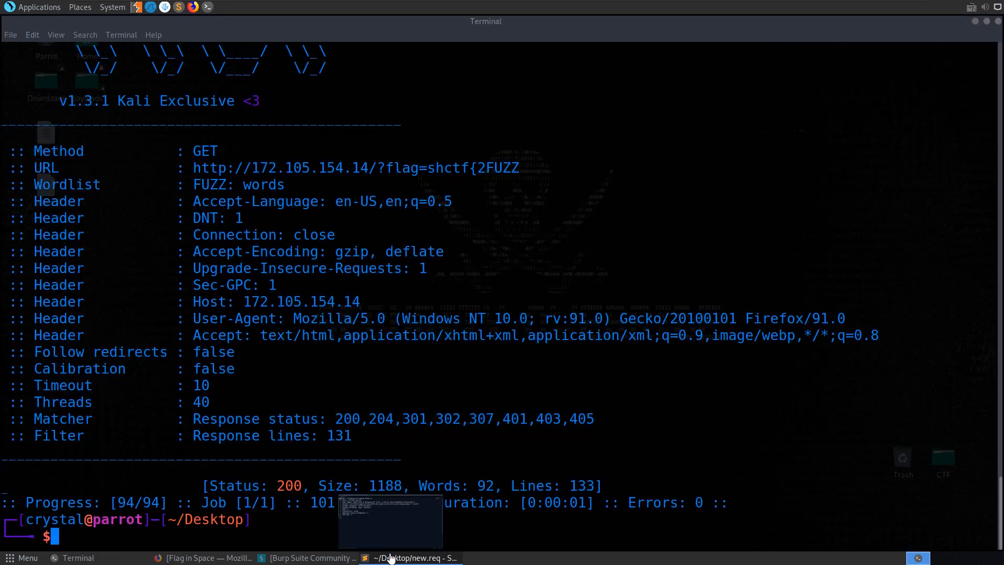
{"action": "type", "text": "ffuf -c -request new.req -request-proto http -mode clusterbomb -w words -fl 133"}
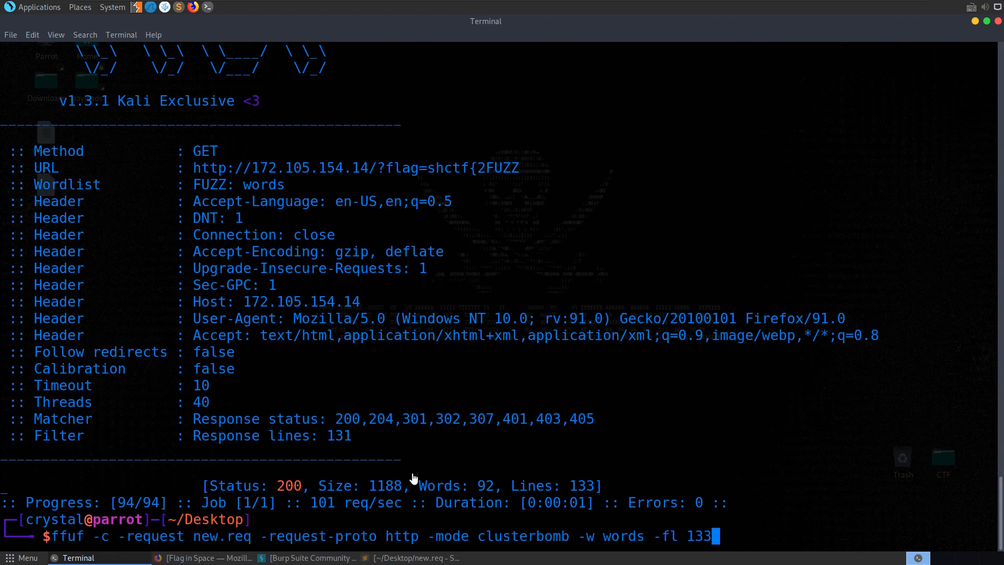
{"action": "left_click", "coordinate": [415, 557]}
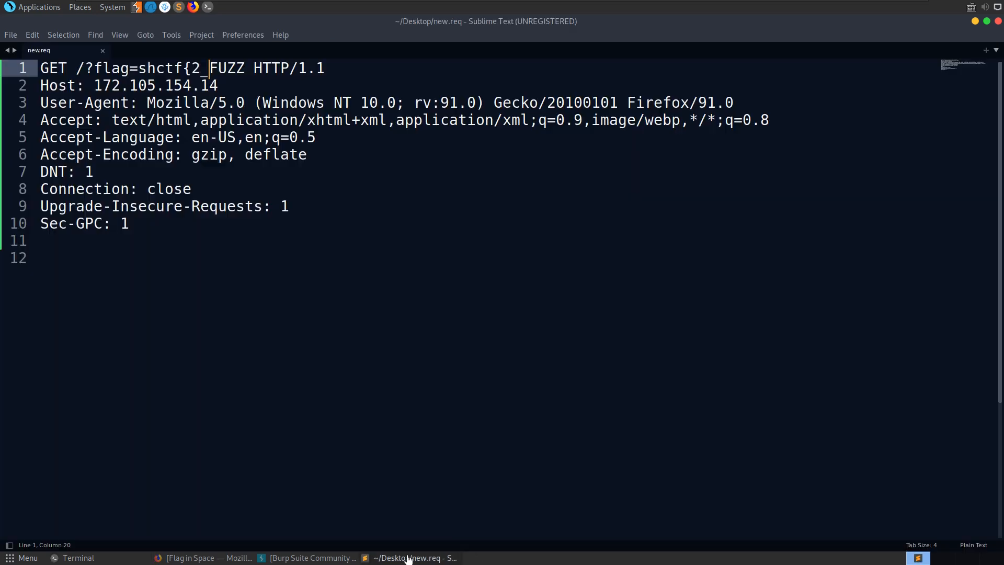
{"action": "type", "text": "e"}
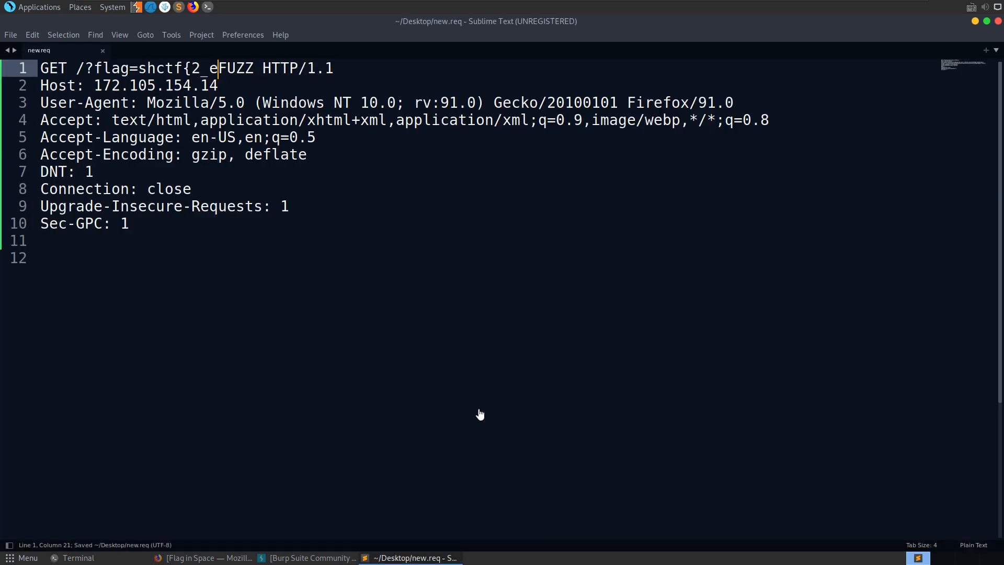
{"action": "left_click", "coordinate": [78, 557]}
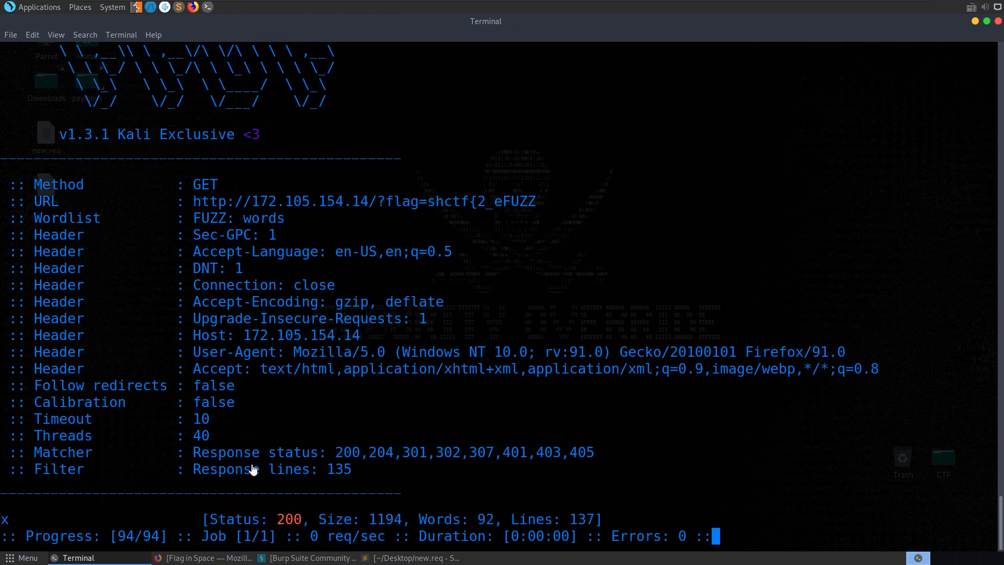
{"action": "left_click", "coordinate": [413, 557]}
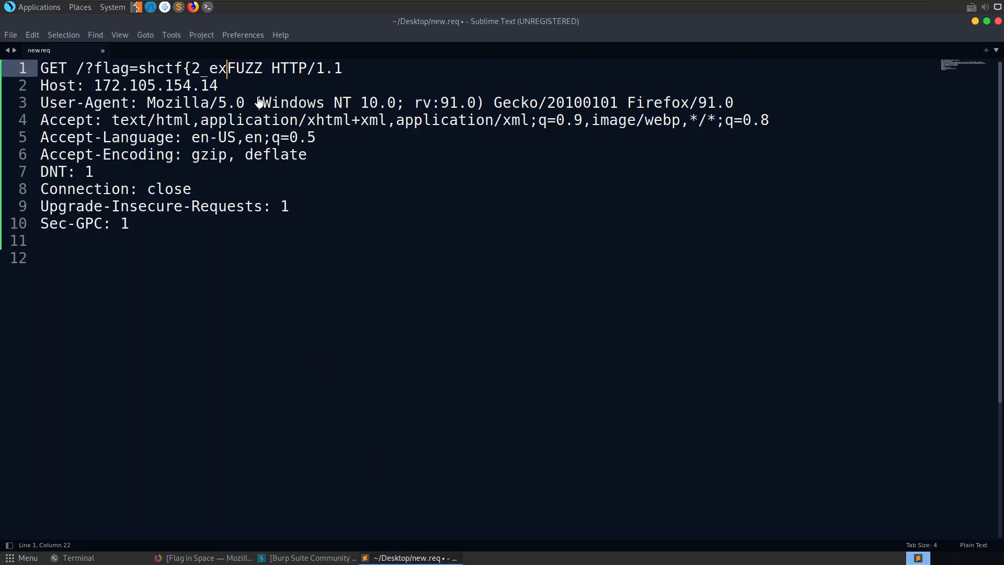
{"action": "left_click", "coordinate": [78, 557]}
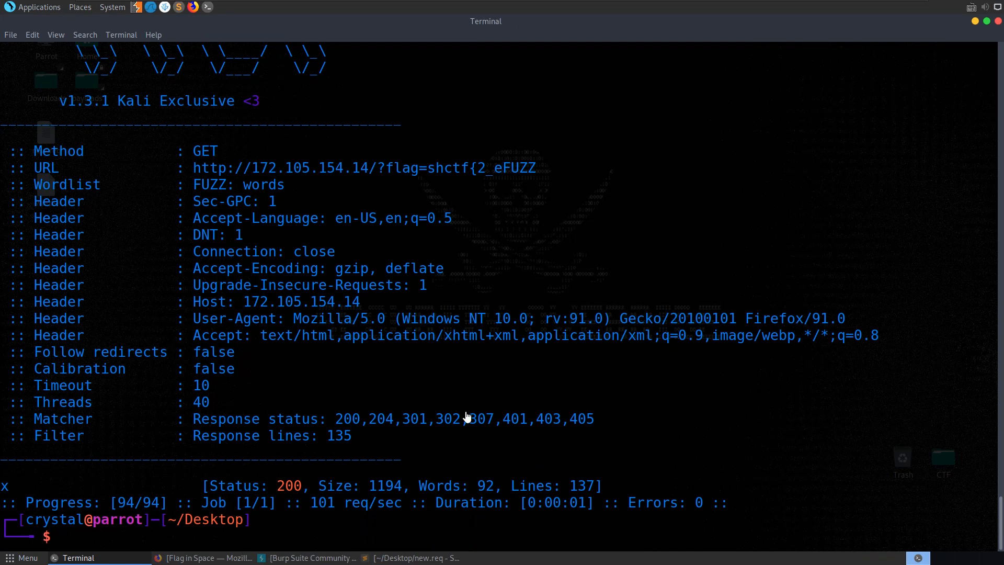
{"action": "mouse_move", "coordinate": [475, 420]}
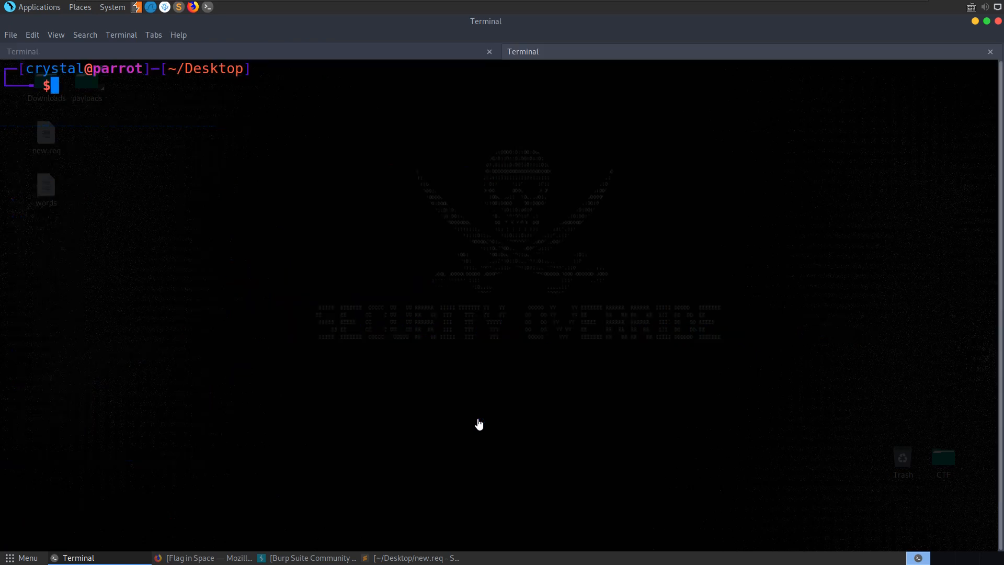
Finish the exploit.py loop in VSCodium that appends each matching character to the flag URL, then bring the terminal forward
{"action": "type", "text": "codium explo"}
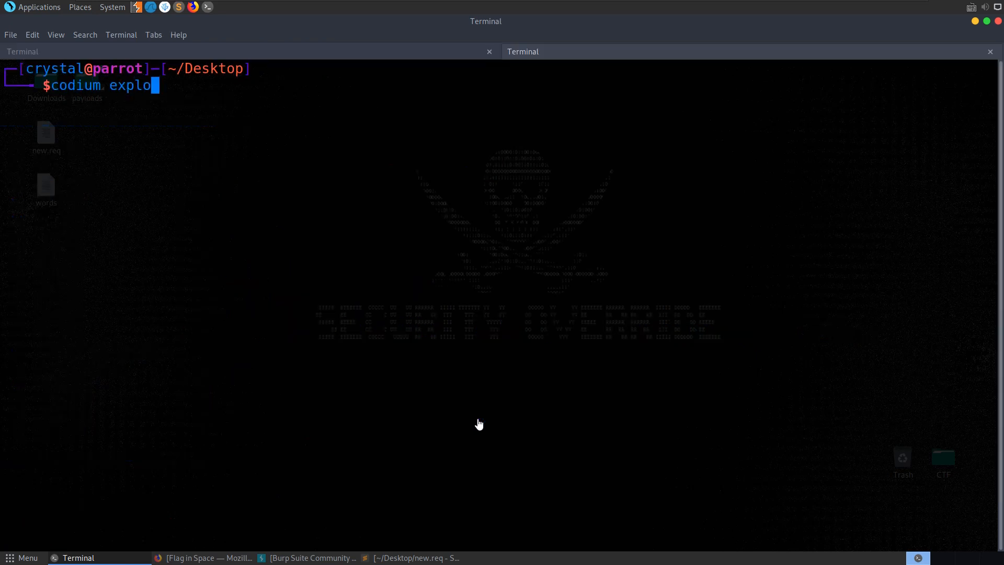
{"action": "key", "text": "Return"}
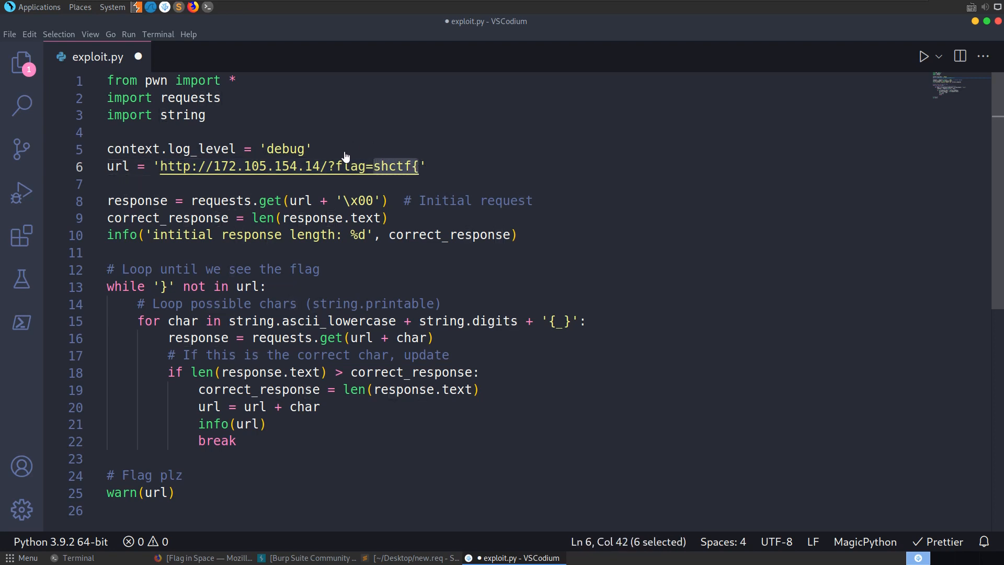
{"action": "mouse_move", "coordinate": [390, 210]}
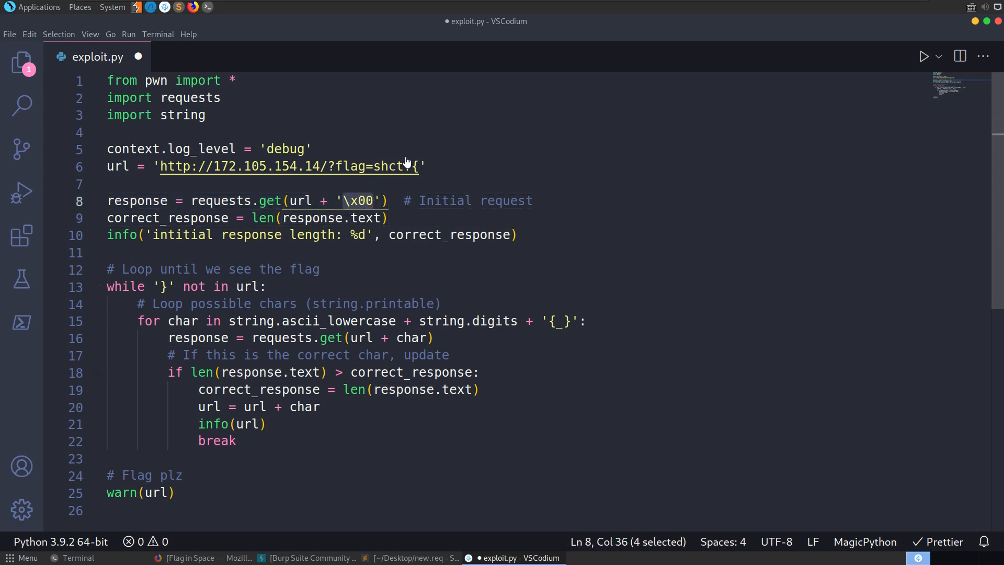
{"action": "mouse_move", "coordinate": [557, 238]}
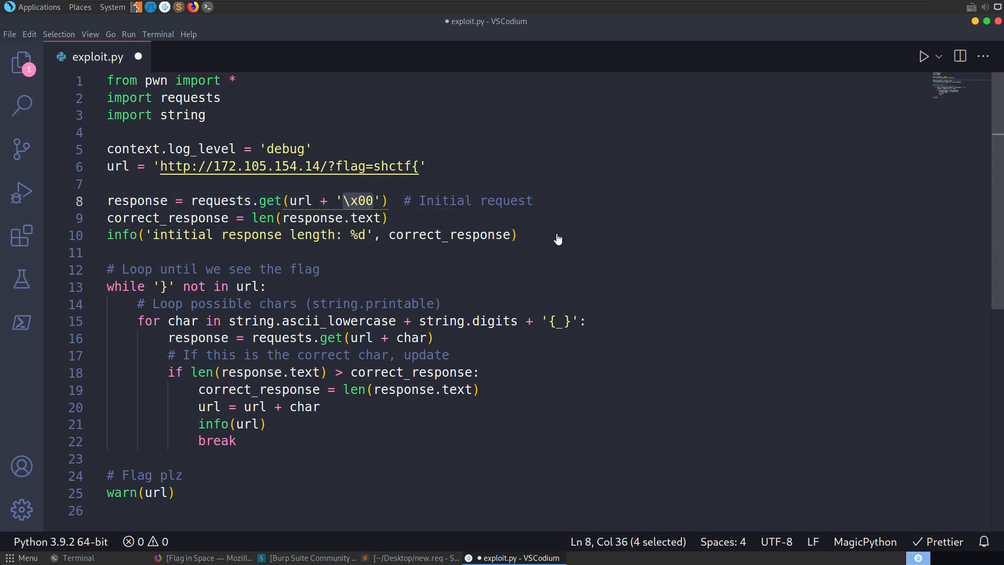
{"action": "left_click", "coordinate": [368, 235]}
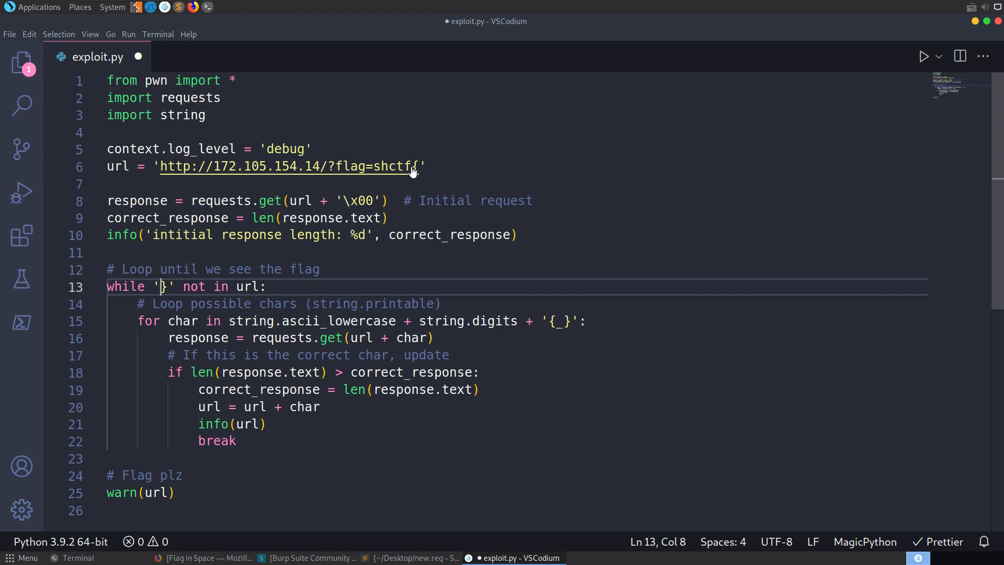
{"action": "mouse_move", "coordinate": [235, 325]}
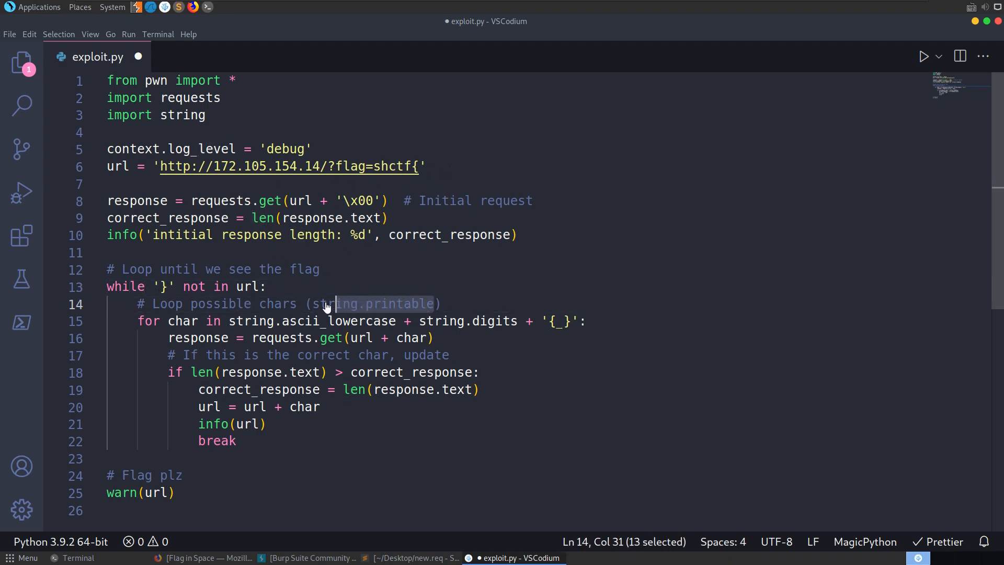
{"action": "left_click", "coordinate": [307, 321]}
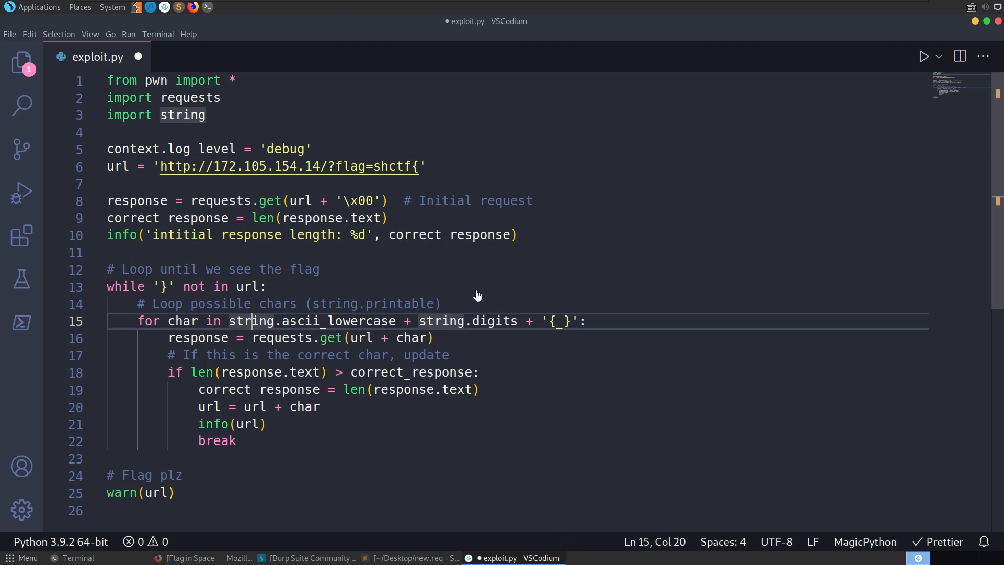
{"action": "mouse_move", "coordinate": [323, 335]}
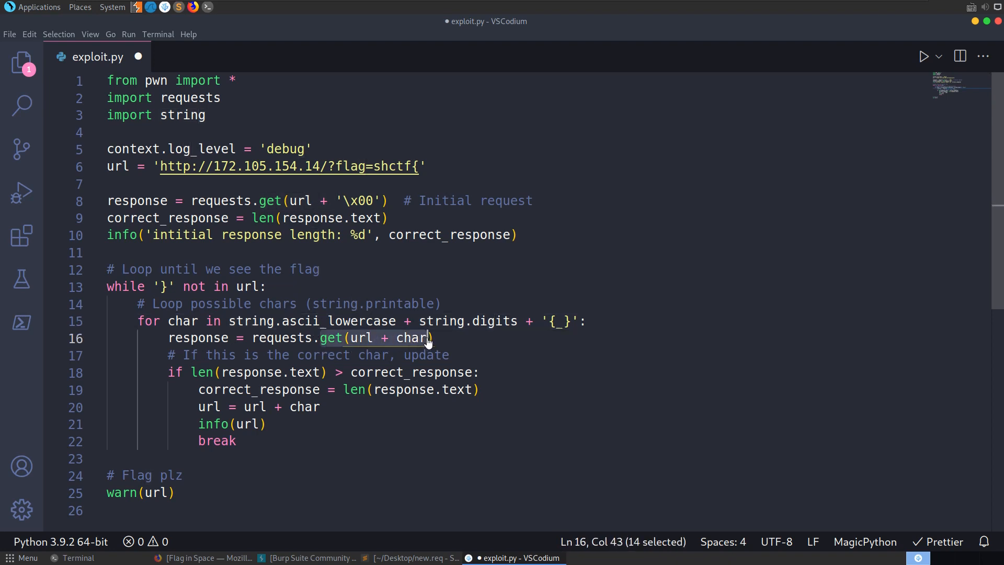
{"action": "mouse_move", "coordinate": [243, 380]}
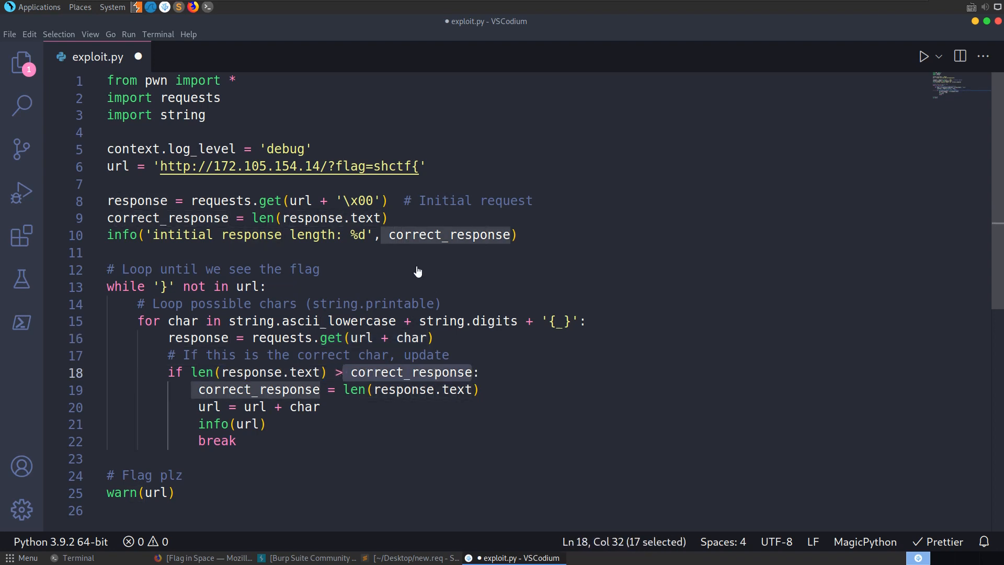
{"action": "mouse_move", "coordinate": [471, 352]}
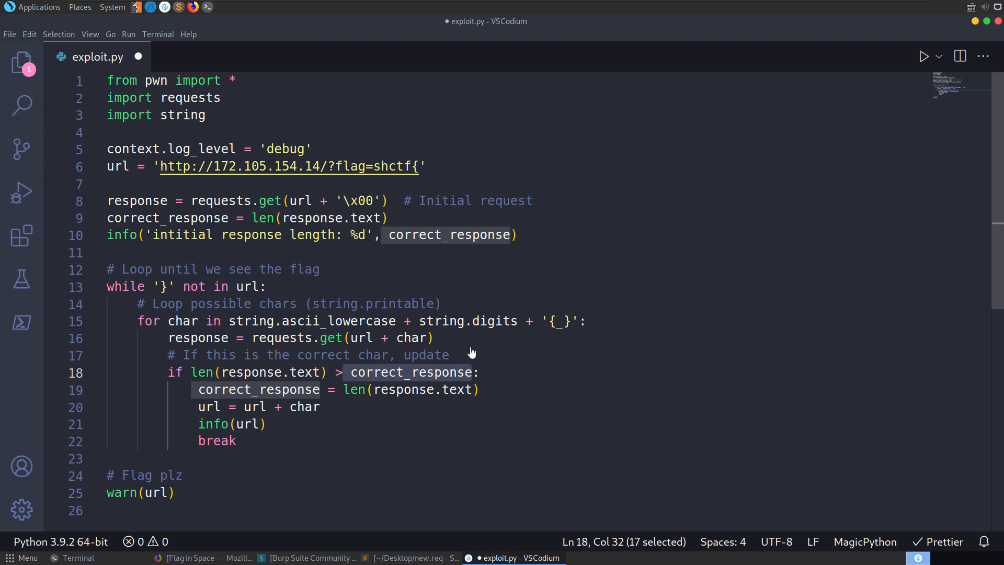
{"action": "left_click", "coordinate": [301, 406]}
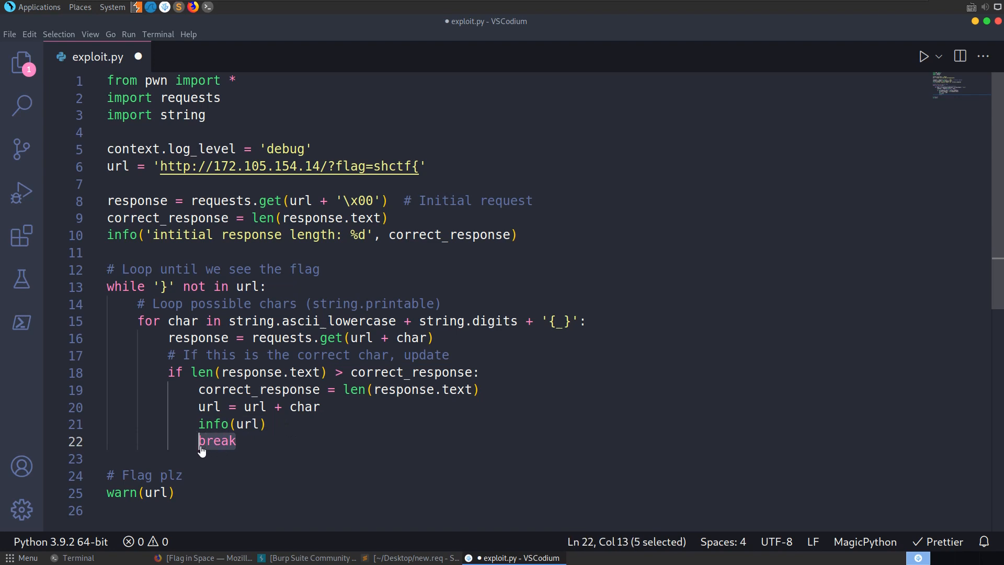
{"action": "left_click", "coordinate": [474, 372]}
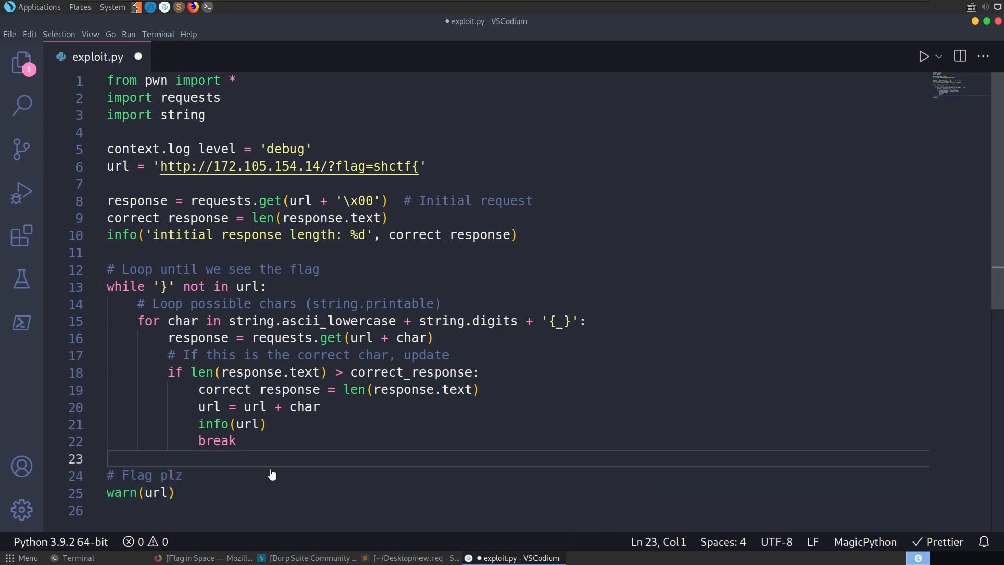
{"action": "left_click", "coordinate": [78, 557]}
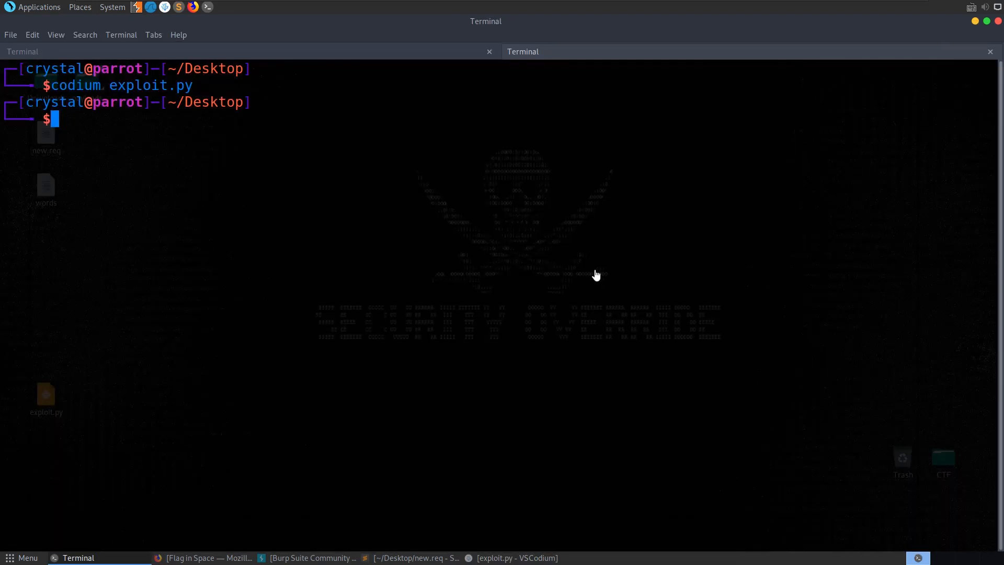
Run python exploit.py, which reports an initial response length of 1182
{"action": "type", "text": "python. ex"}
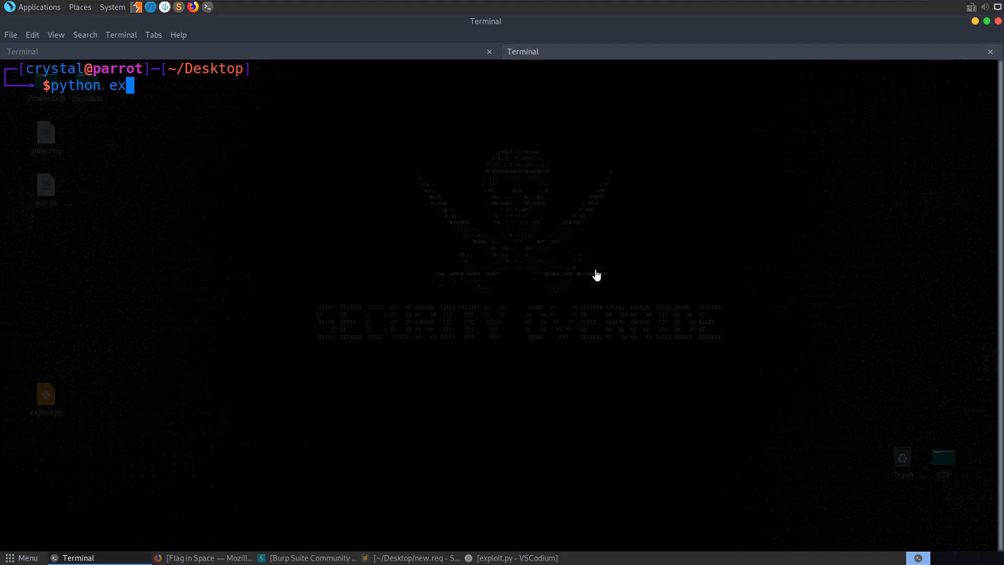
{"action": "key", "text": "Return"}
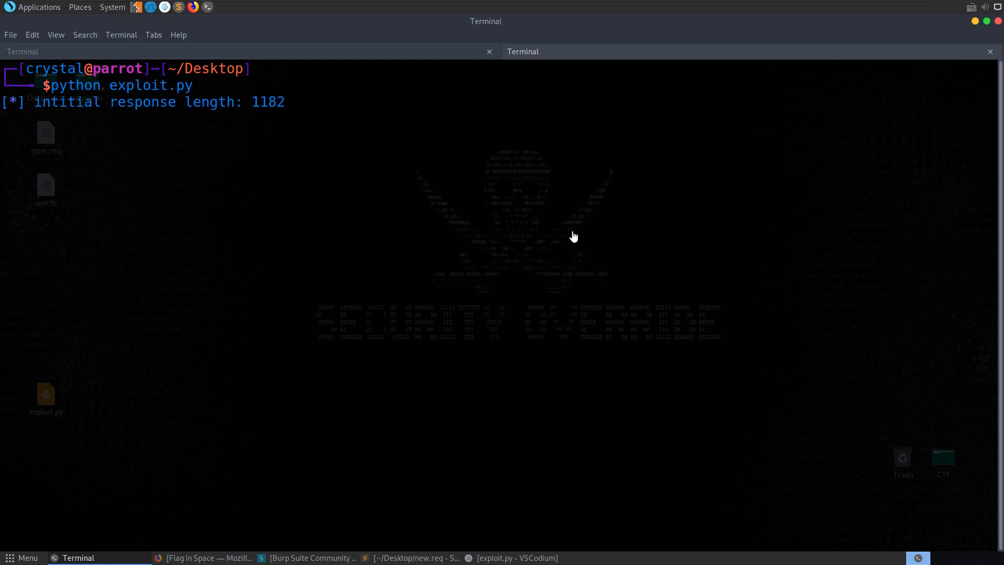
{"action": "mouse_move", "coordinate": [262, 102]}
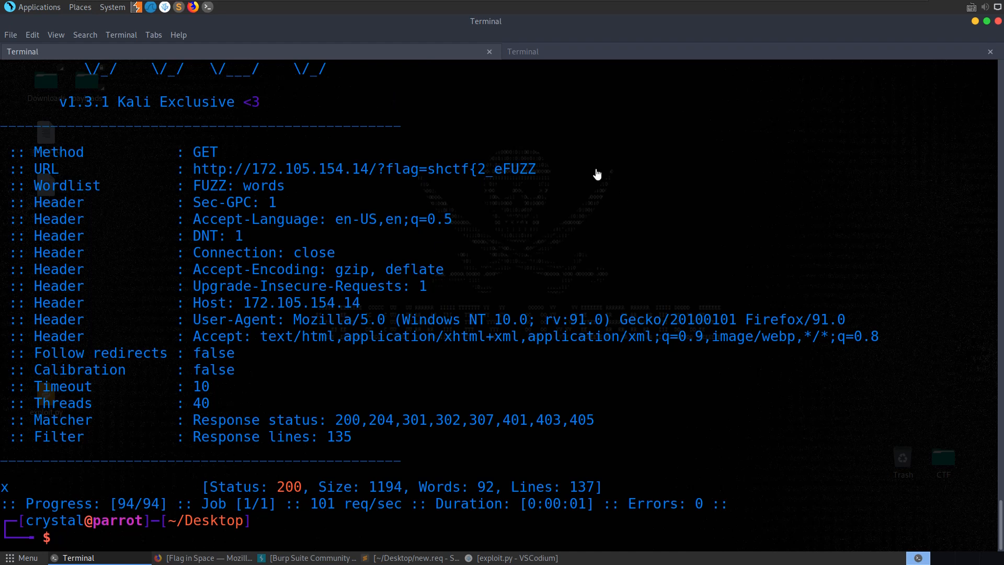
Rerun ffuf on new.req in clusterbomb mode, finding p after shctf{2_ex
{"action": "type", "text": "ffuf -c -request new.req -request-proto http -mode clusterbomb -w words -fl 13"}
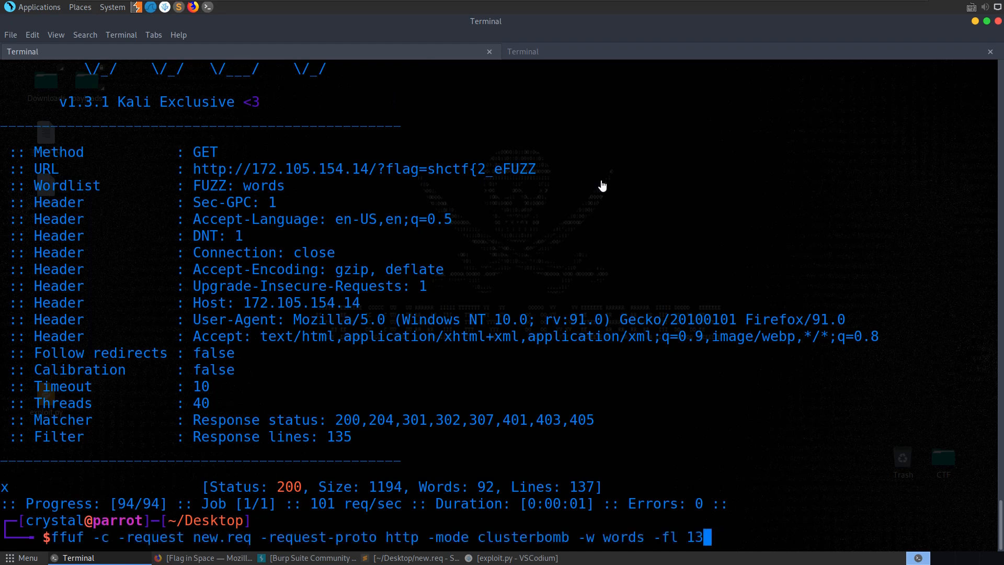
{"action": "left_click", "coordinate": [415, 557]}
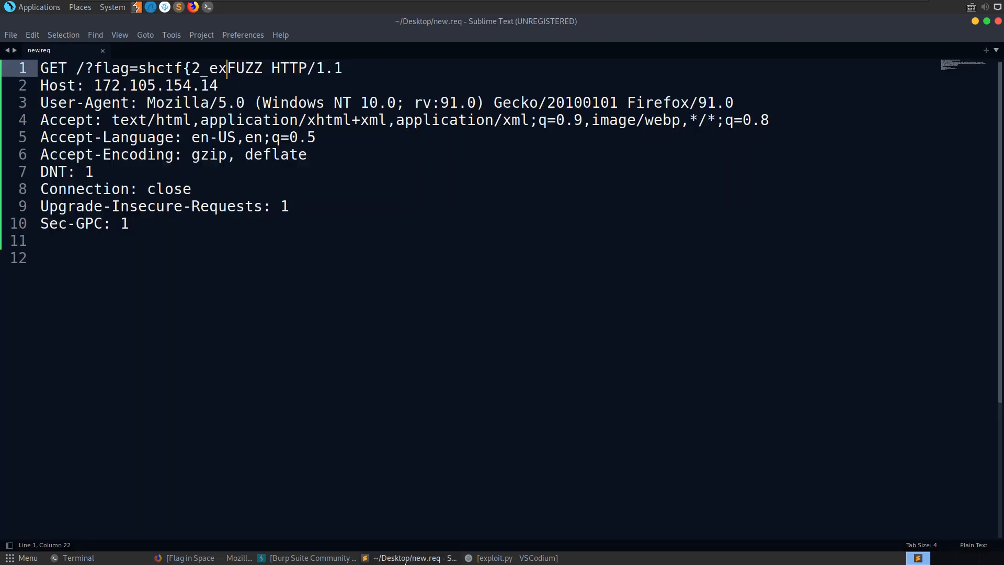
{"action": "key", "text": "ctrl+s"}
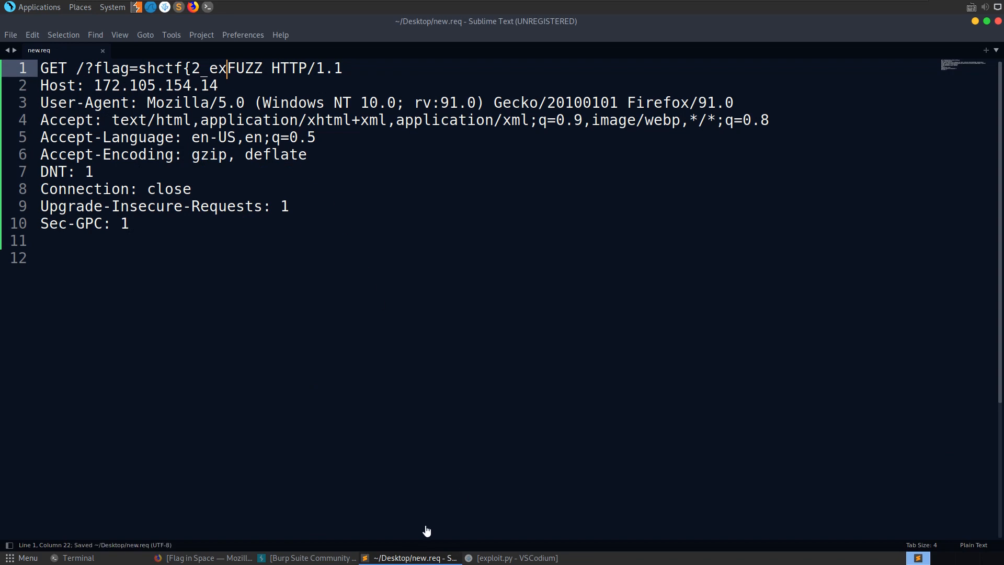
{"action": "left_click", "coordinate": [79, 557]}
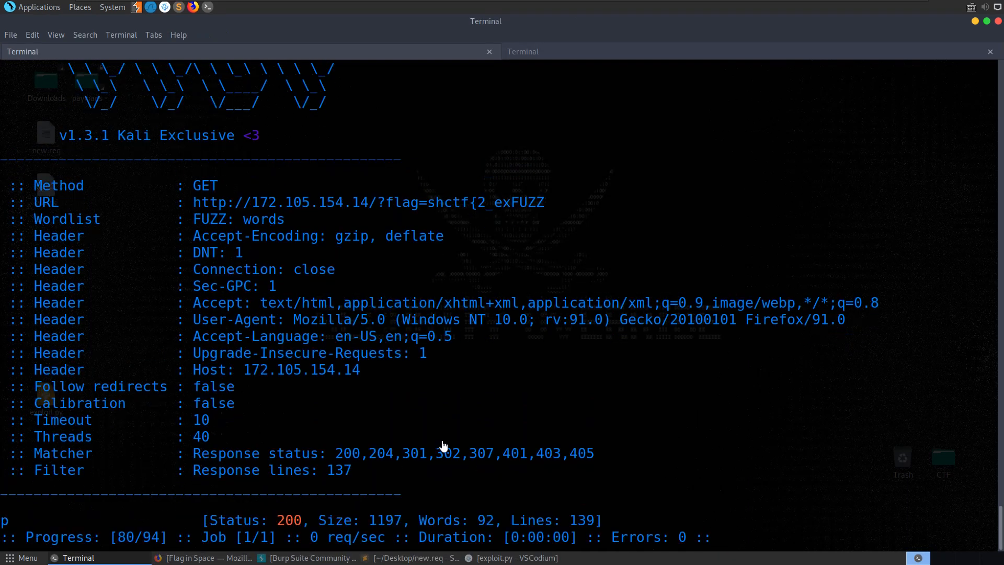
Update new.req so the flag reads shctf{2_expFUZZ, save it and dismiss the licence prompt
{"action": "left_click", "coordinate": [415, 557]}
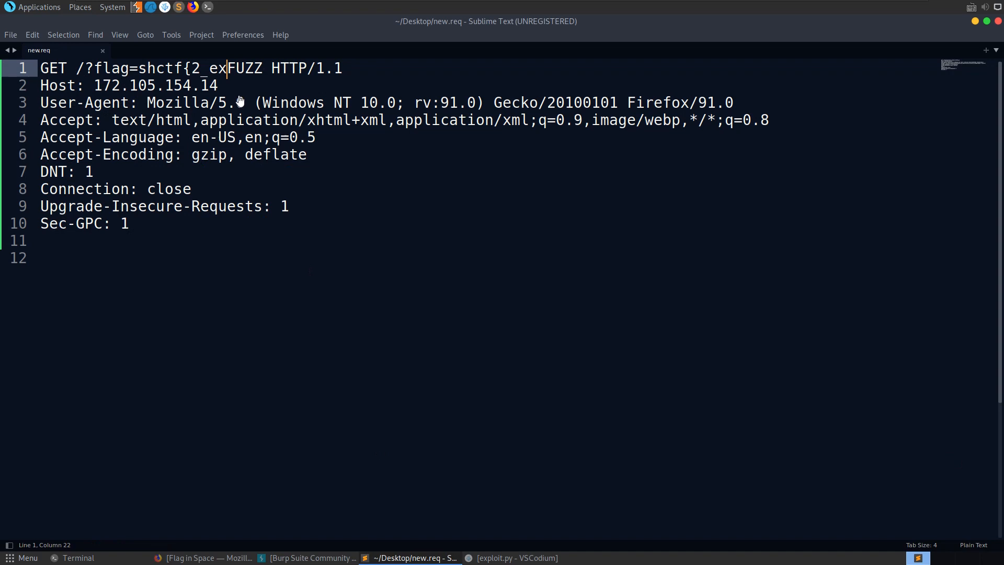
{"action": "key", "text": "ctrl+s"}
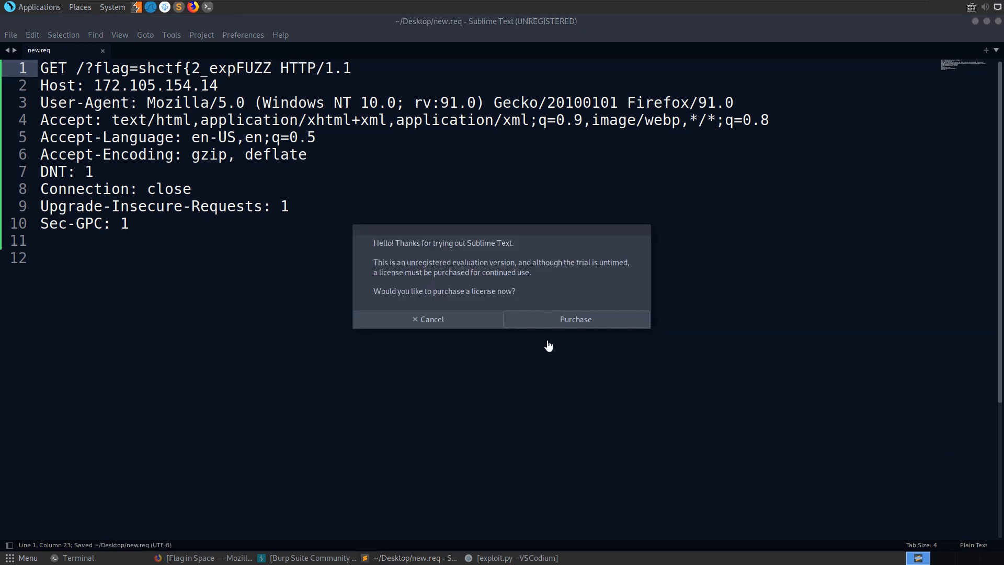
{"action": "left_click", "coordinate": [78, 557]}
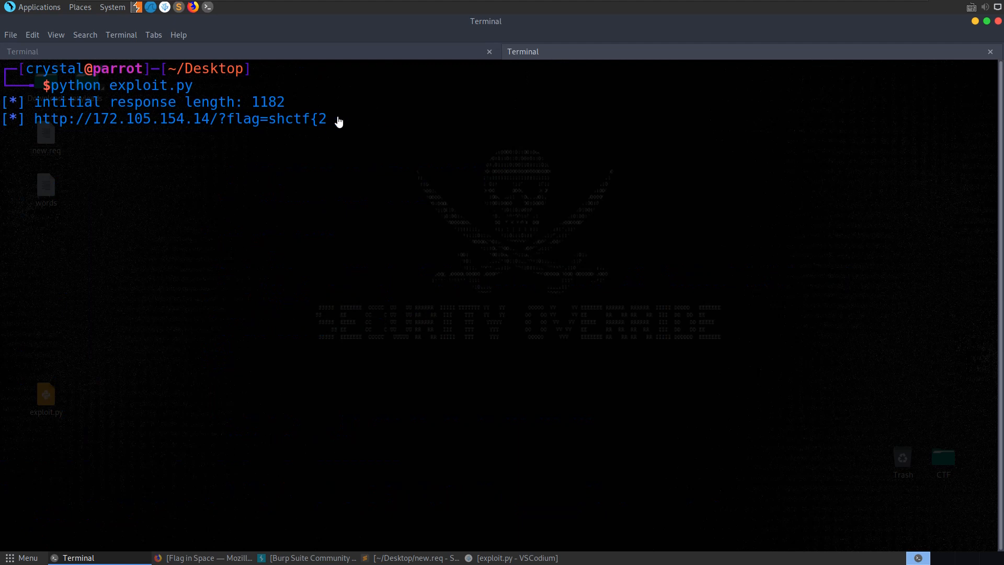
{"action": "mouse_move", "coordinate": [343, 134]}
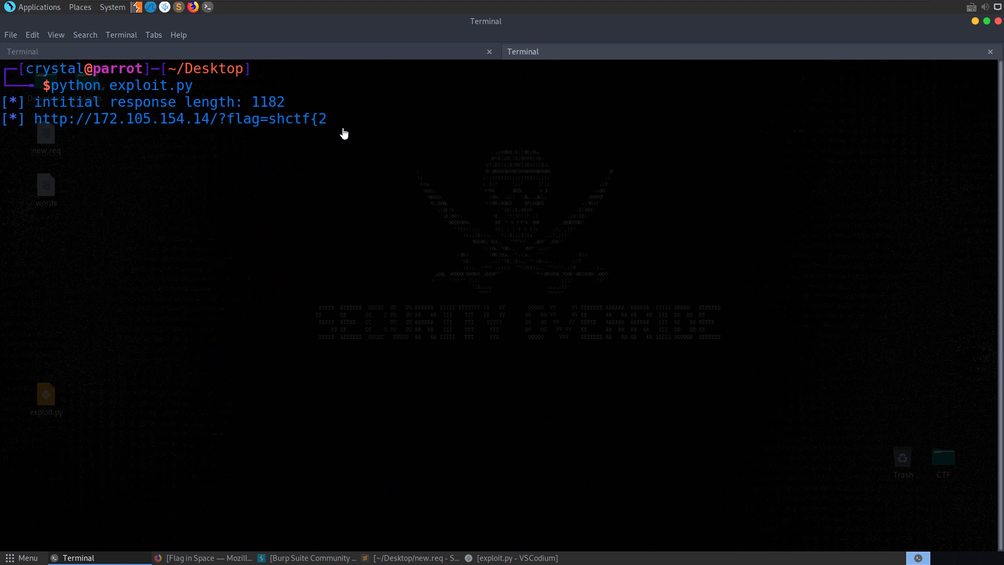
{"action": "mouse_move", "coordinate": [449, 123]}
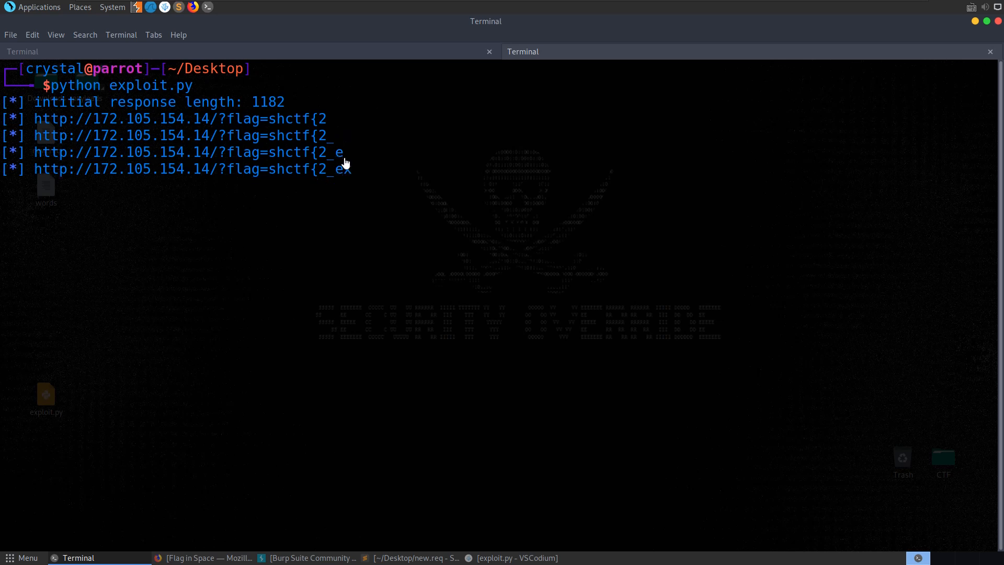
{"action": "mouse_move", "coordinate": [345, 174]}
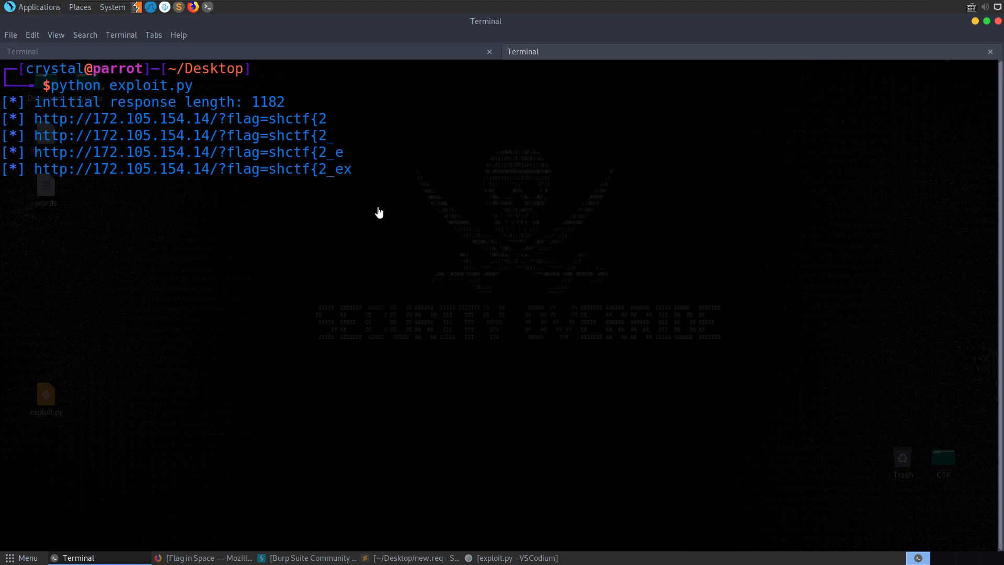
Bring the exploit.py script in VSCodium back to the front
{"action": "left_click", "coordinate": [513, 557]}
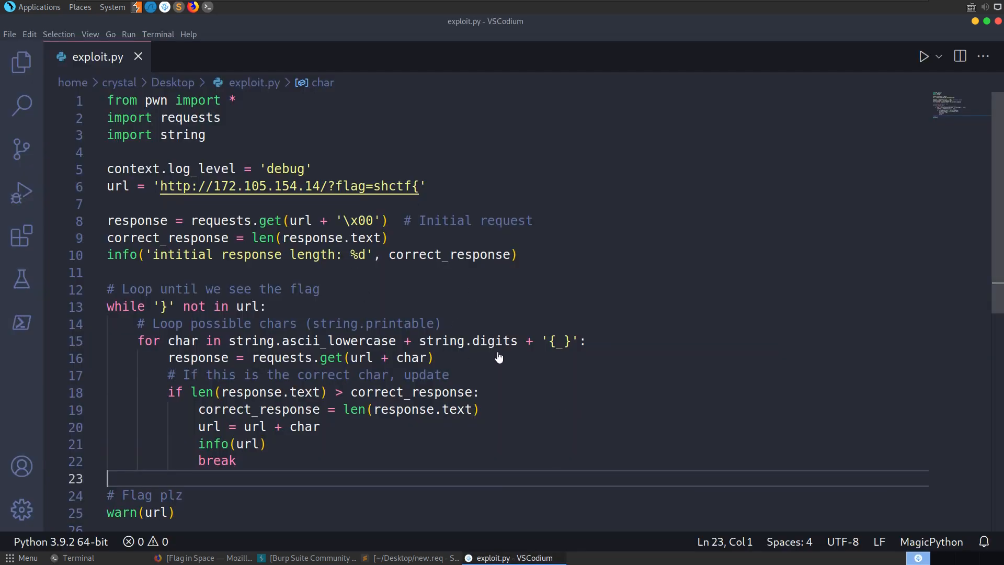
{"action": "mouse_move", "coordinate": [437, 362]}
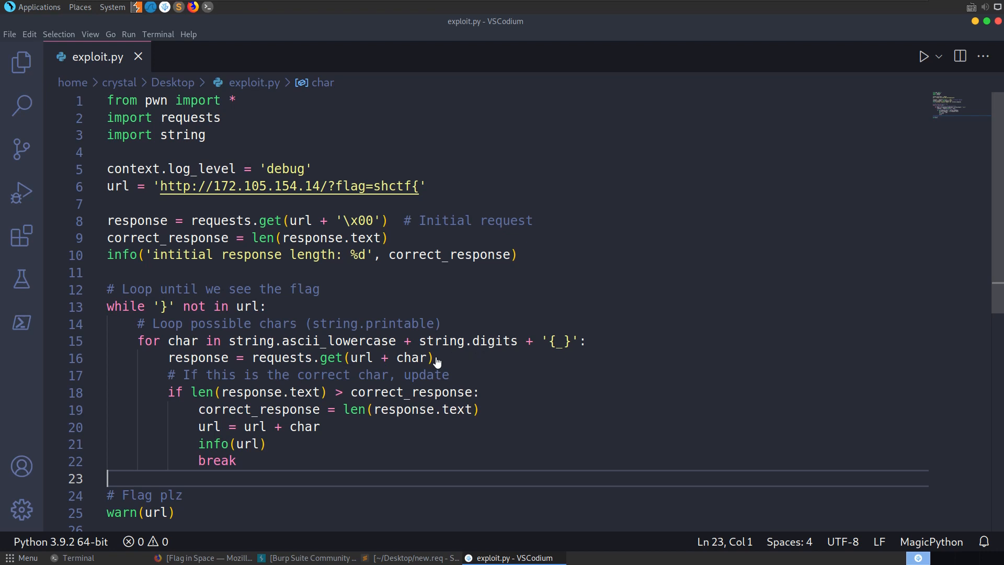
{"action": "left_click", "coordinate": [79, 557]}
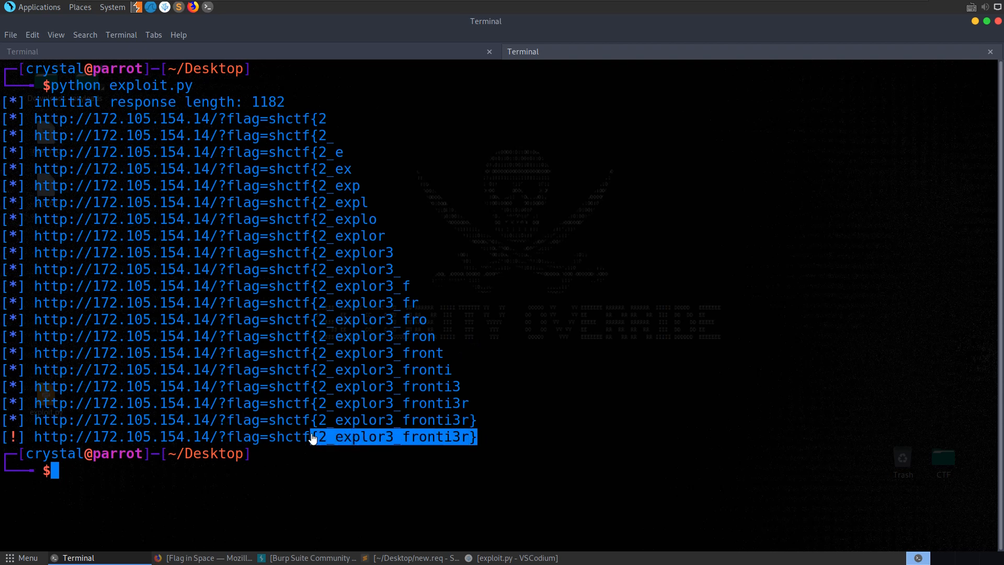
{"action": "mouse_move", "coordinate": [326, 440]}
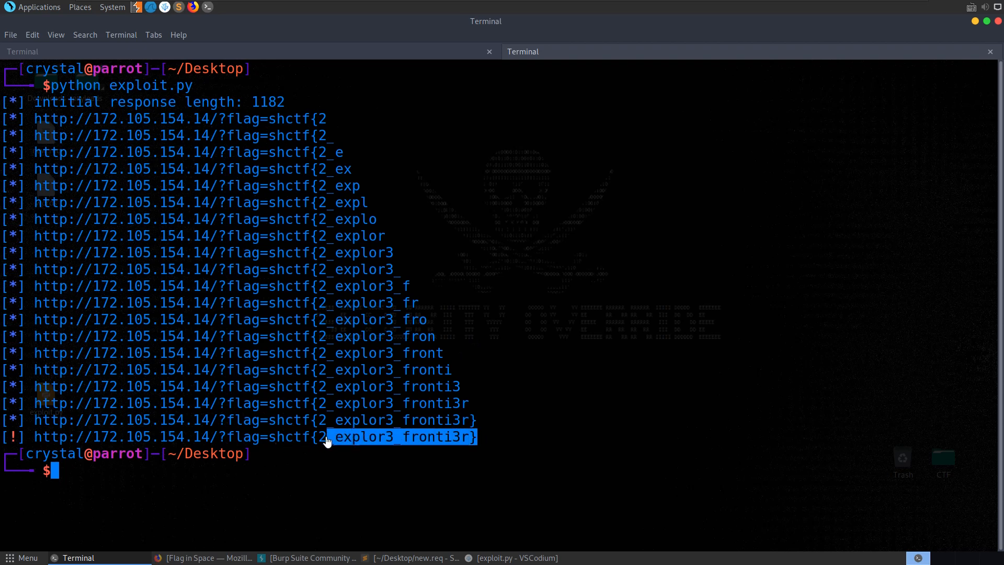
Select the flag shctf{2_explor3_fronti3r} and show the Flag in Space challenge in Firefox
{"action": "left_click", "coordinate": [350, 443]}
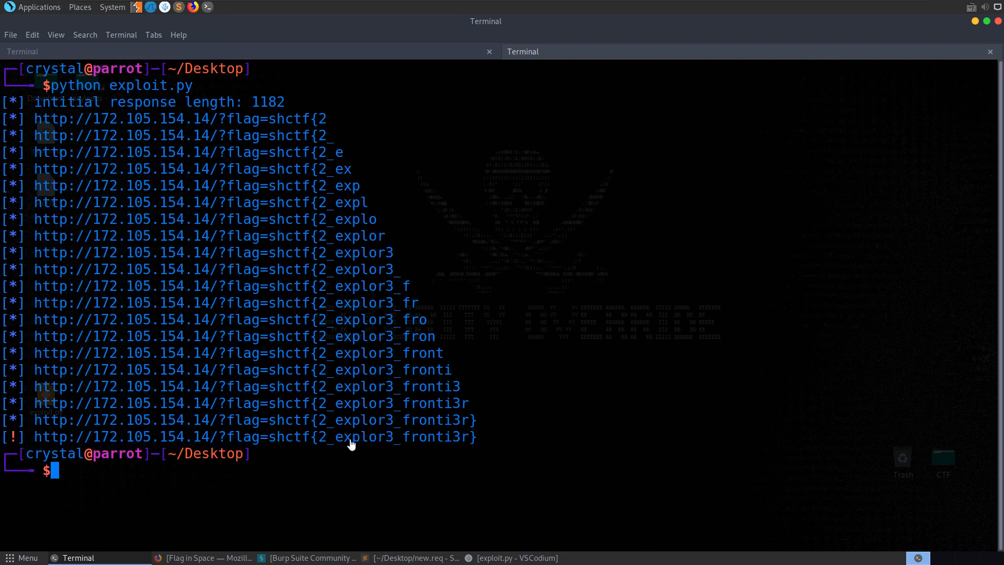
{"action": "left_click", "coordinate": [205, 557]}
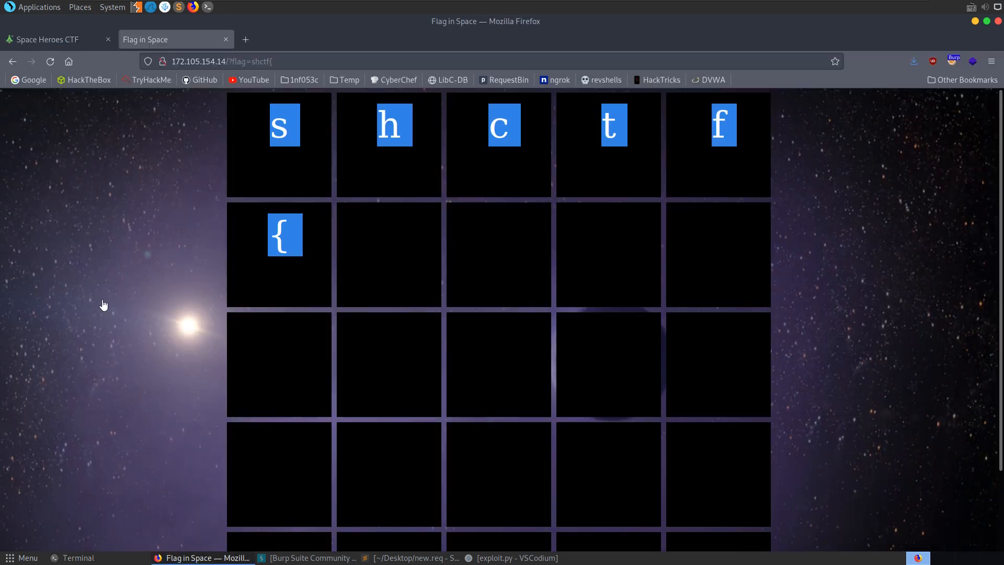
{"action": "left_click", "coordinate": [45, 39]}
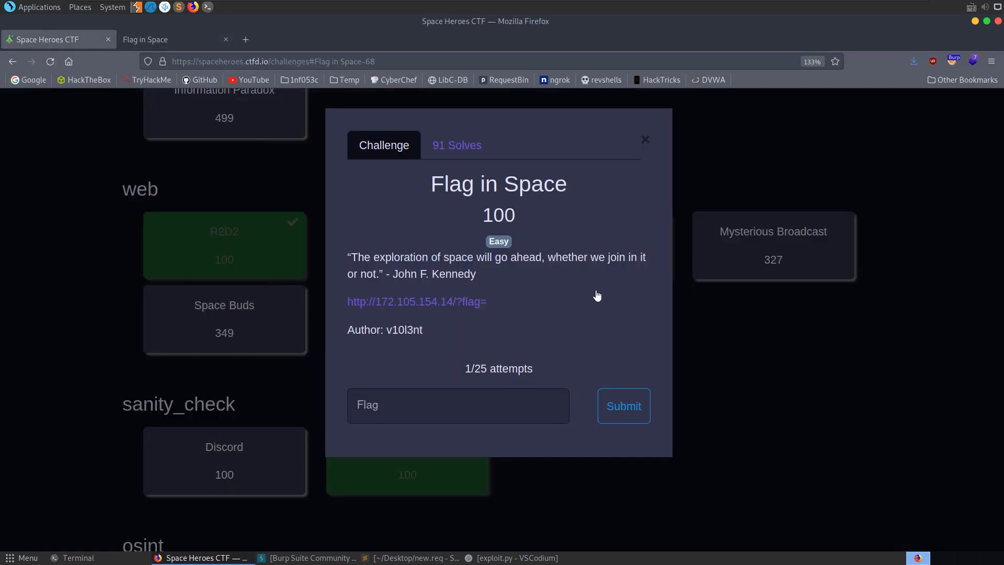